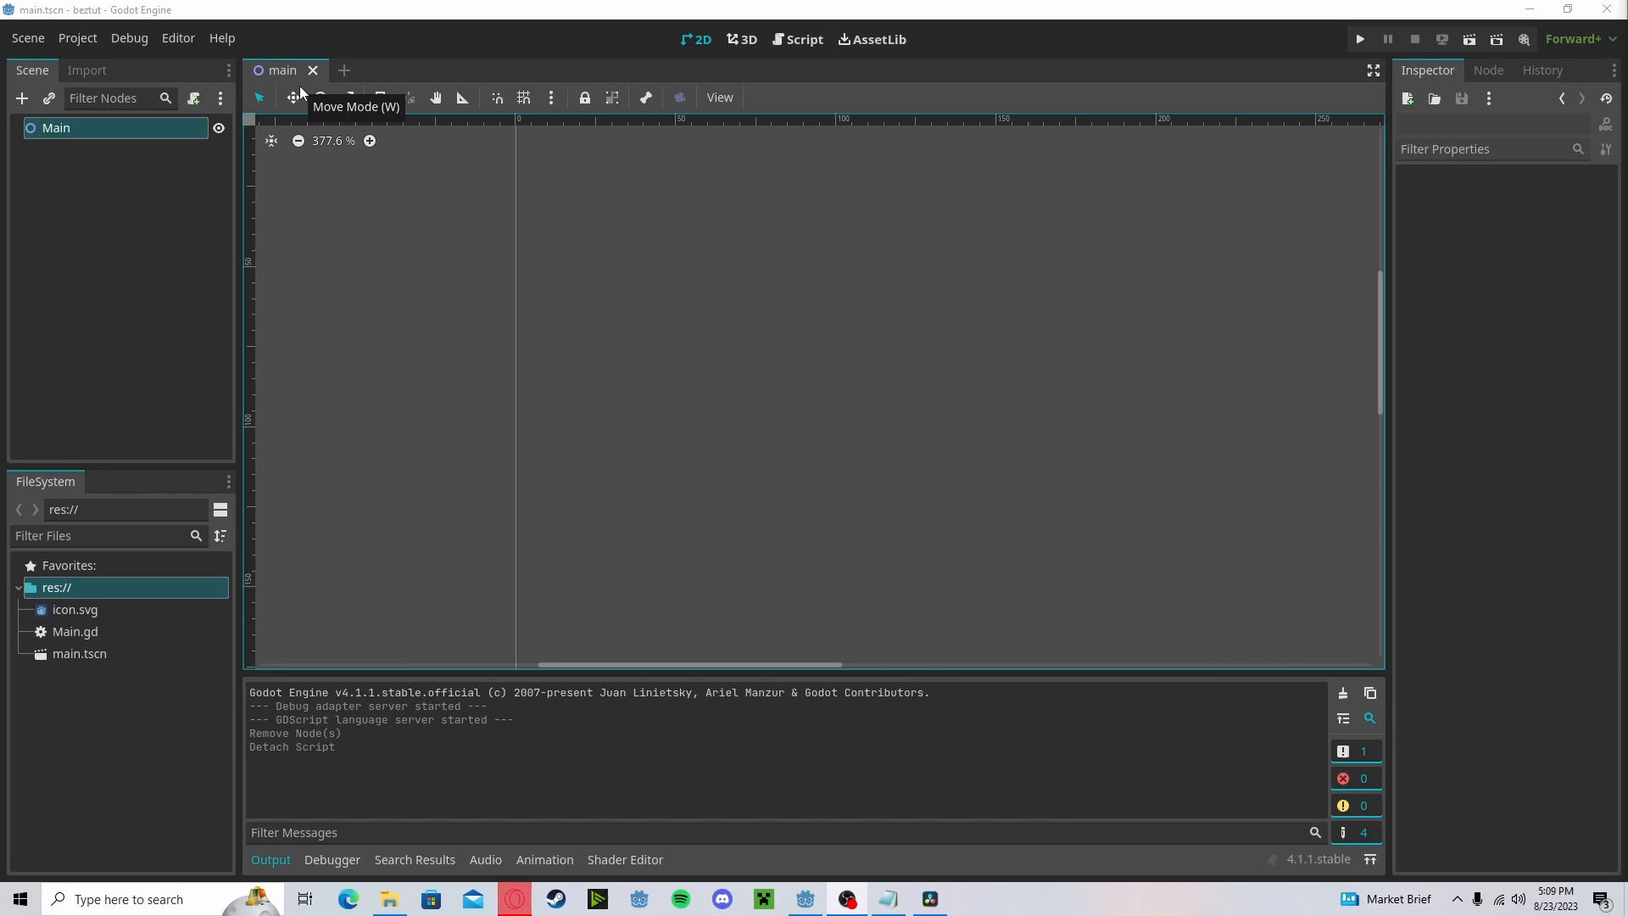
# Add Node2D point children p0, p1, p2 under Main and reposition p2 in the viewport
pyautogui.click(21, 97)
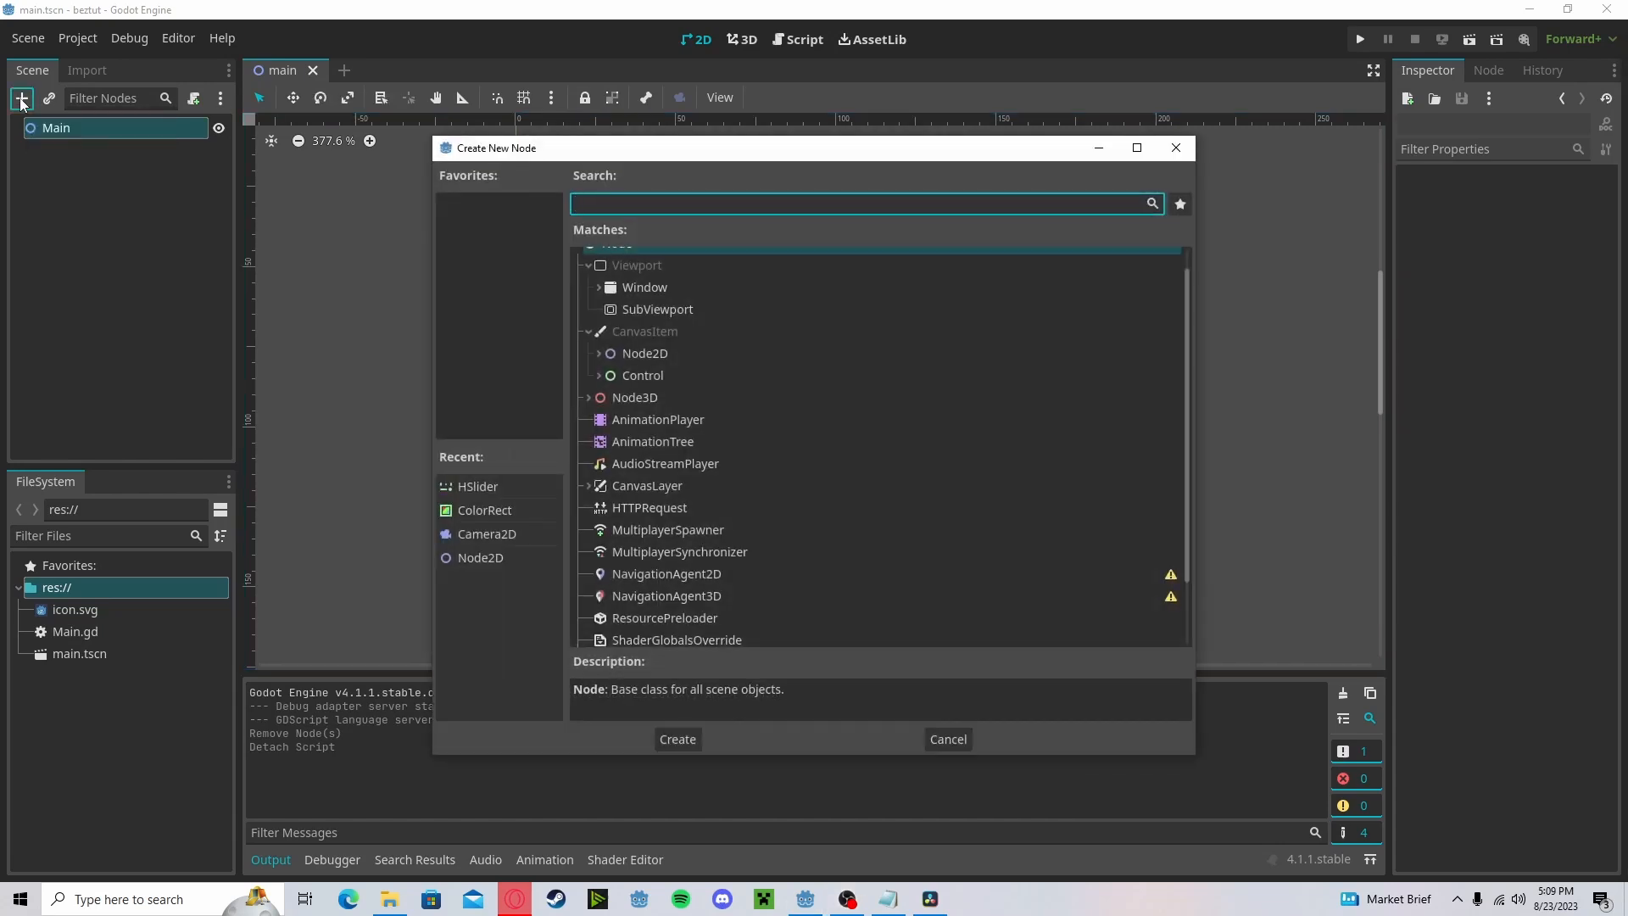
pyautogui.click(675, 739)
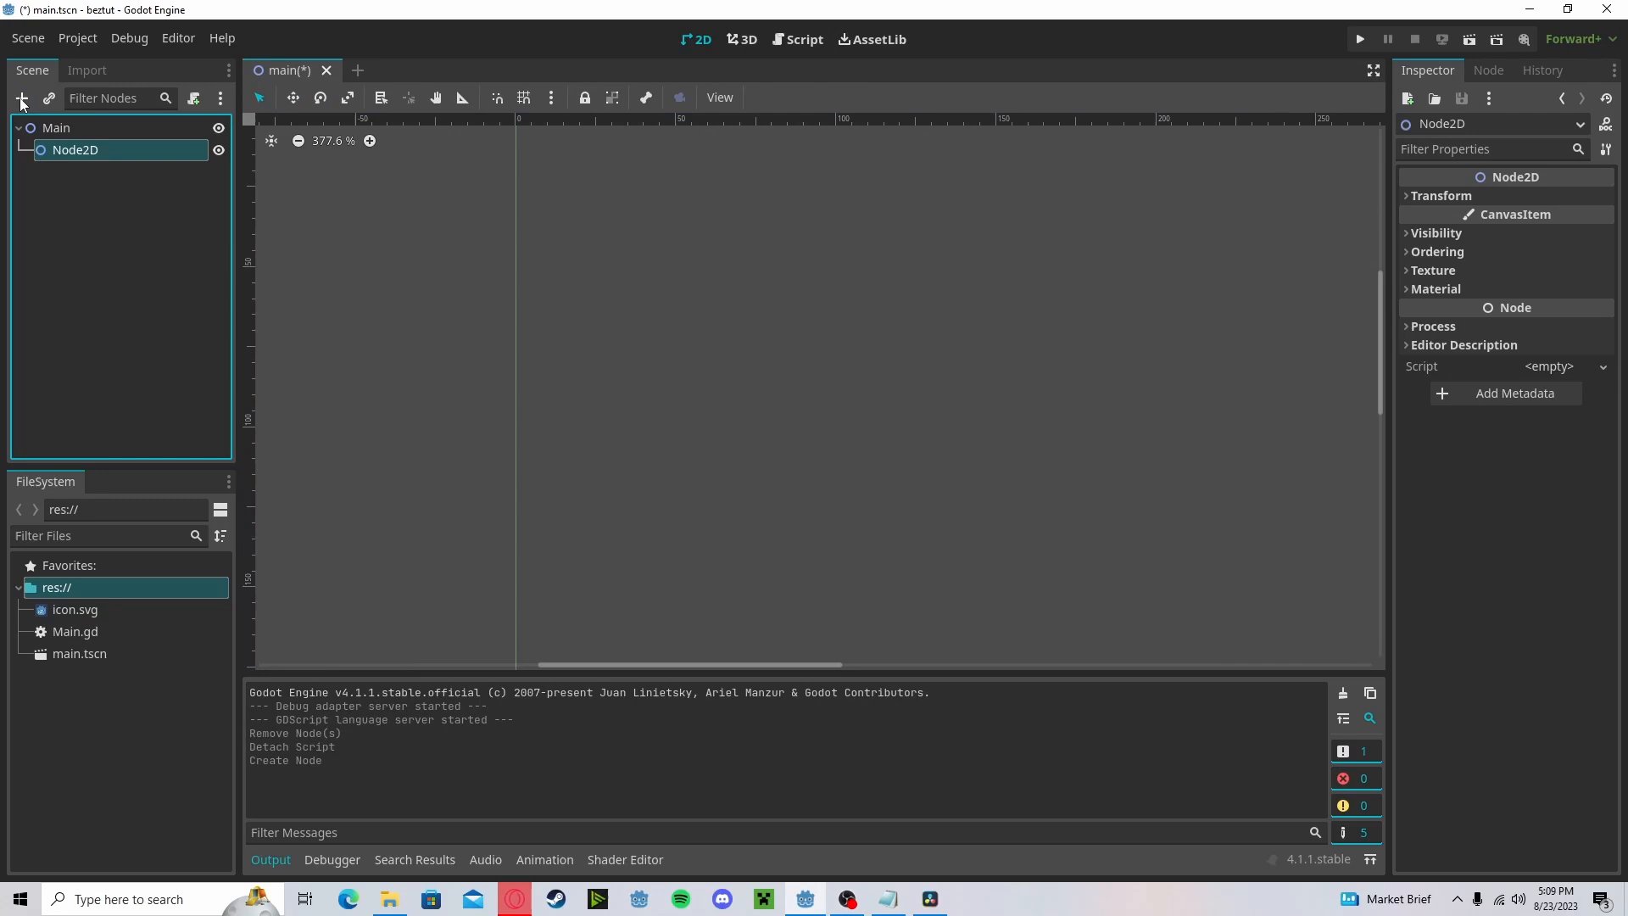
pyautogui.doubleClick(74, 150)
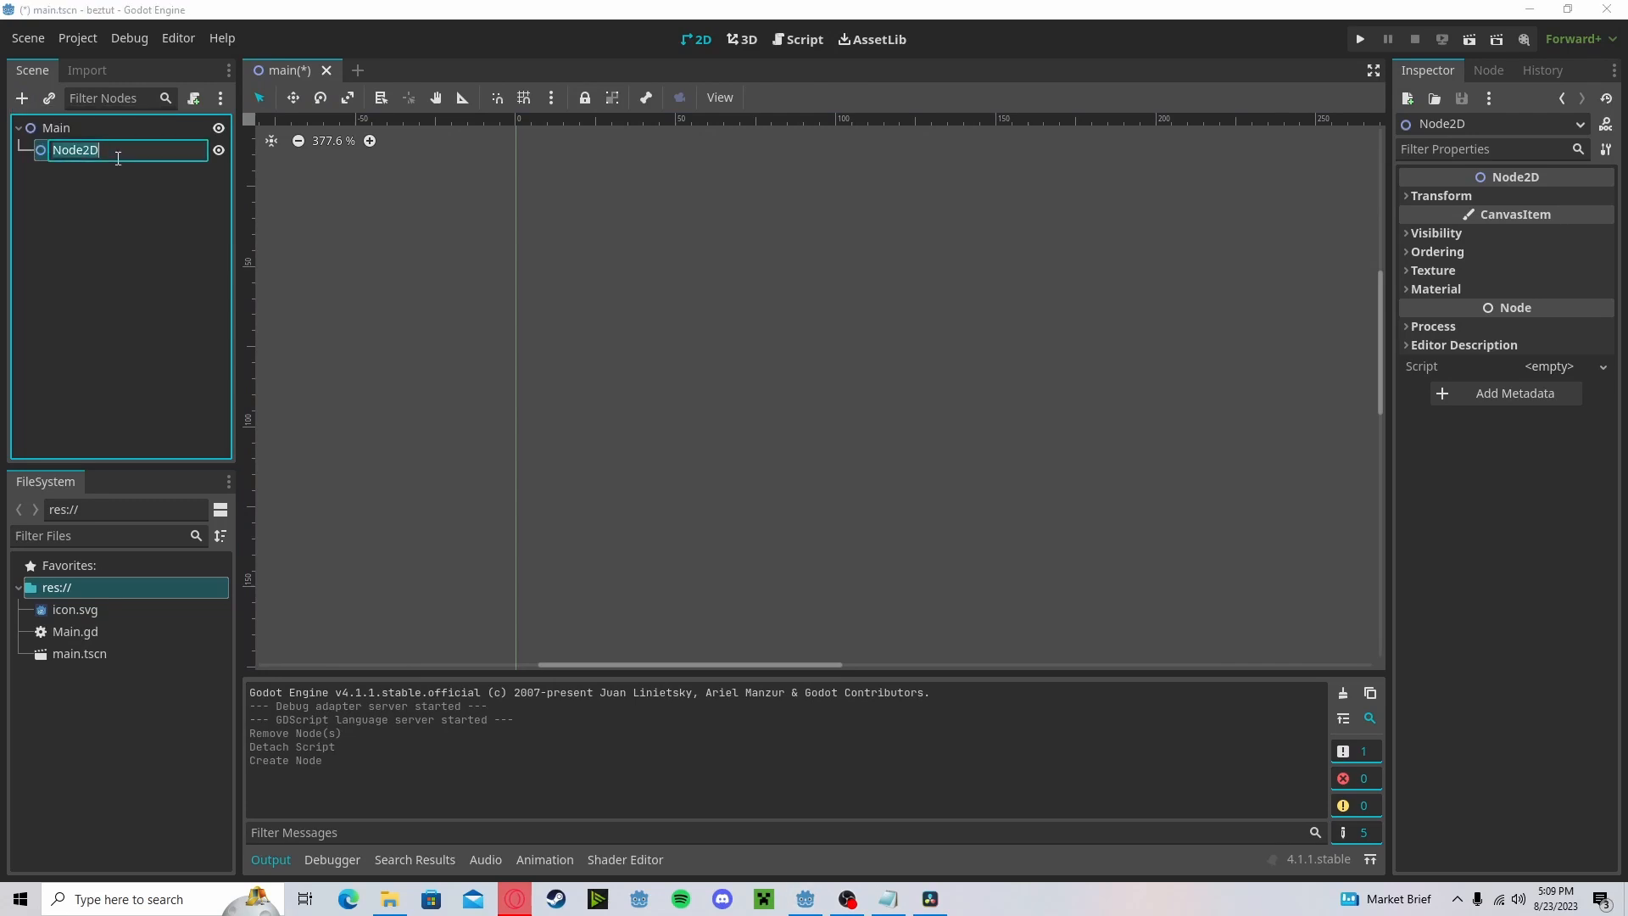
pyautogui.write('p0')
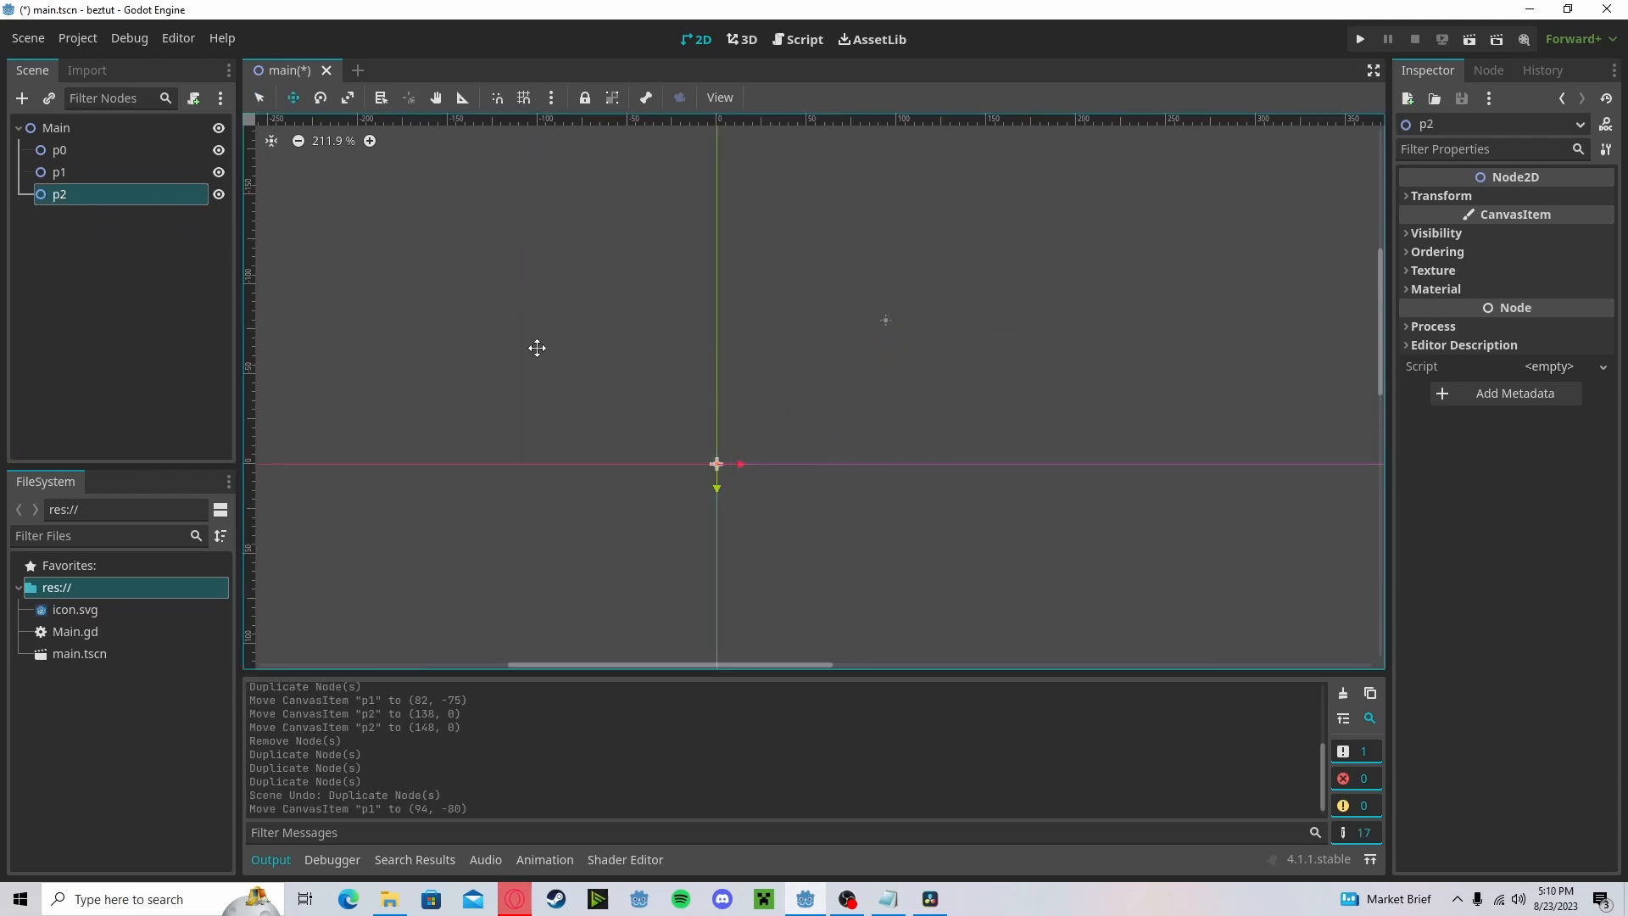
pyautogui.moveTo(717, 464); pyautogui.dragTo(999, 464)
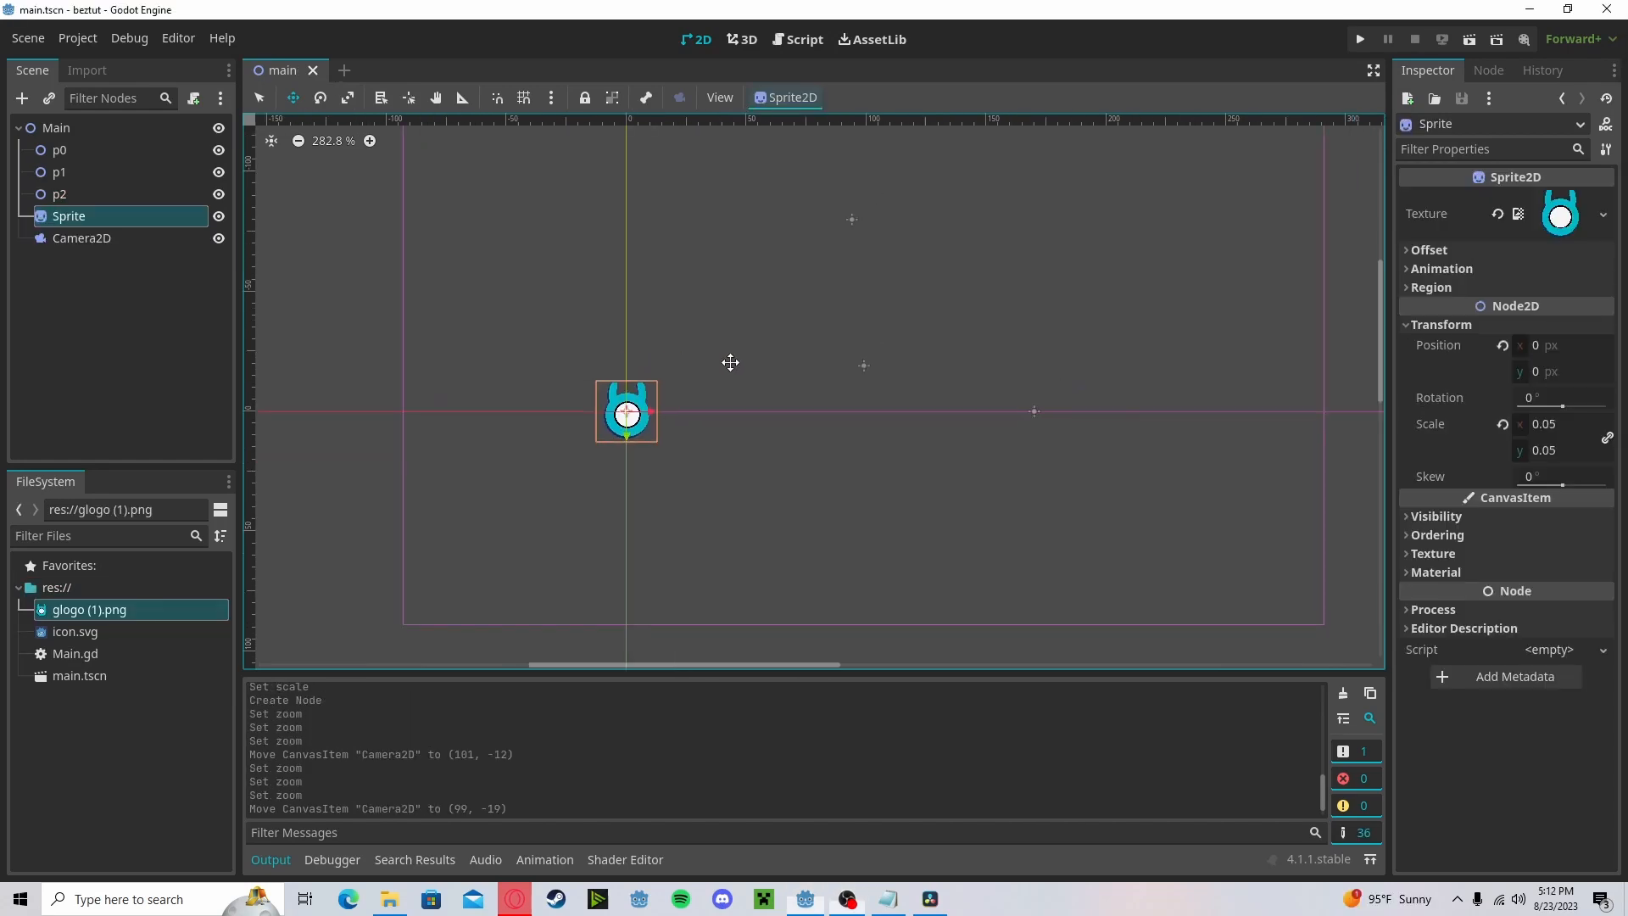
pyautogui.moveTo(65, 240)
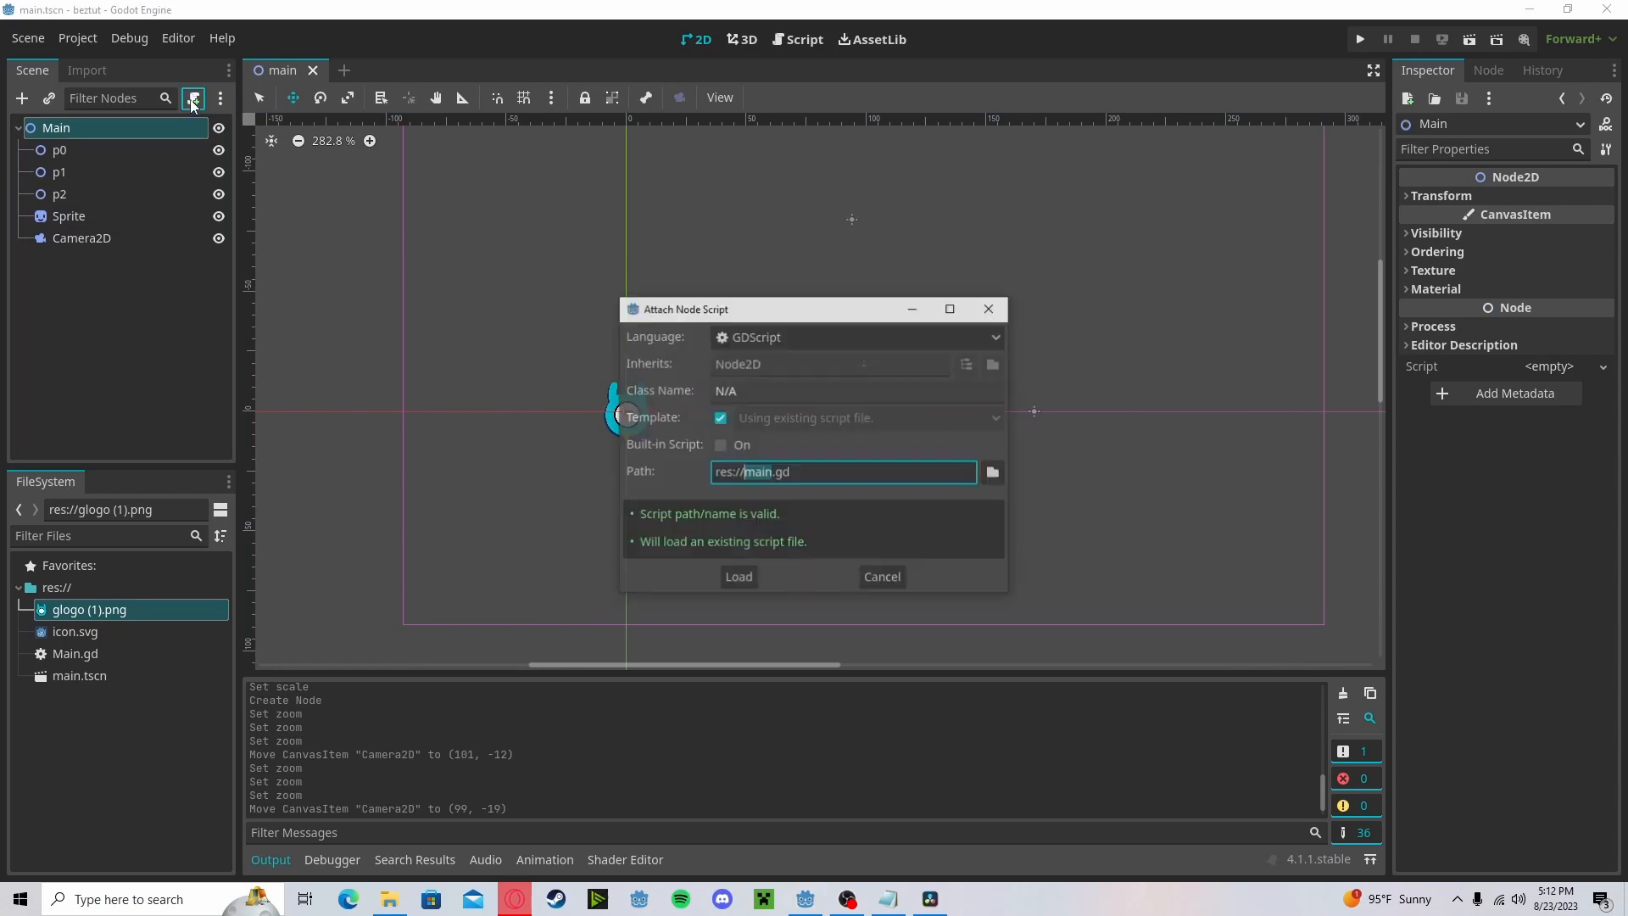
pyautogui.click(737, 576)
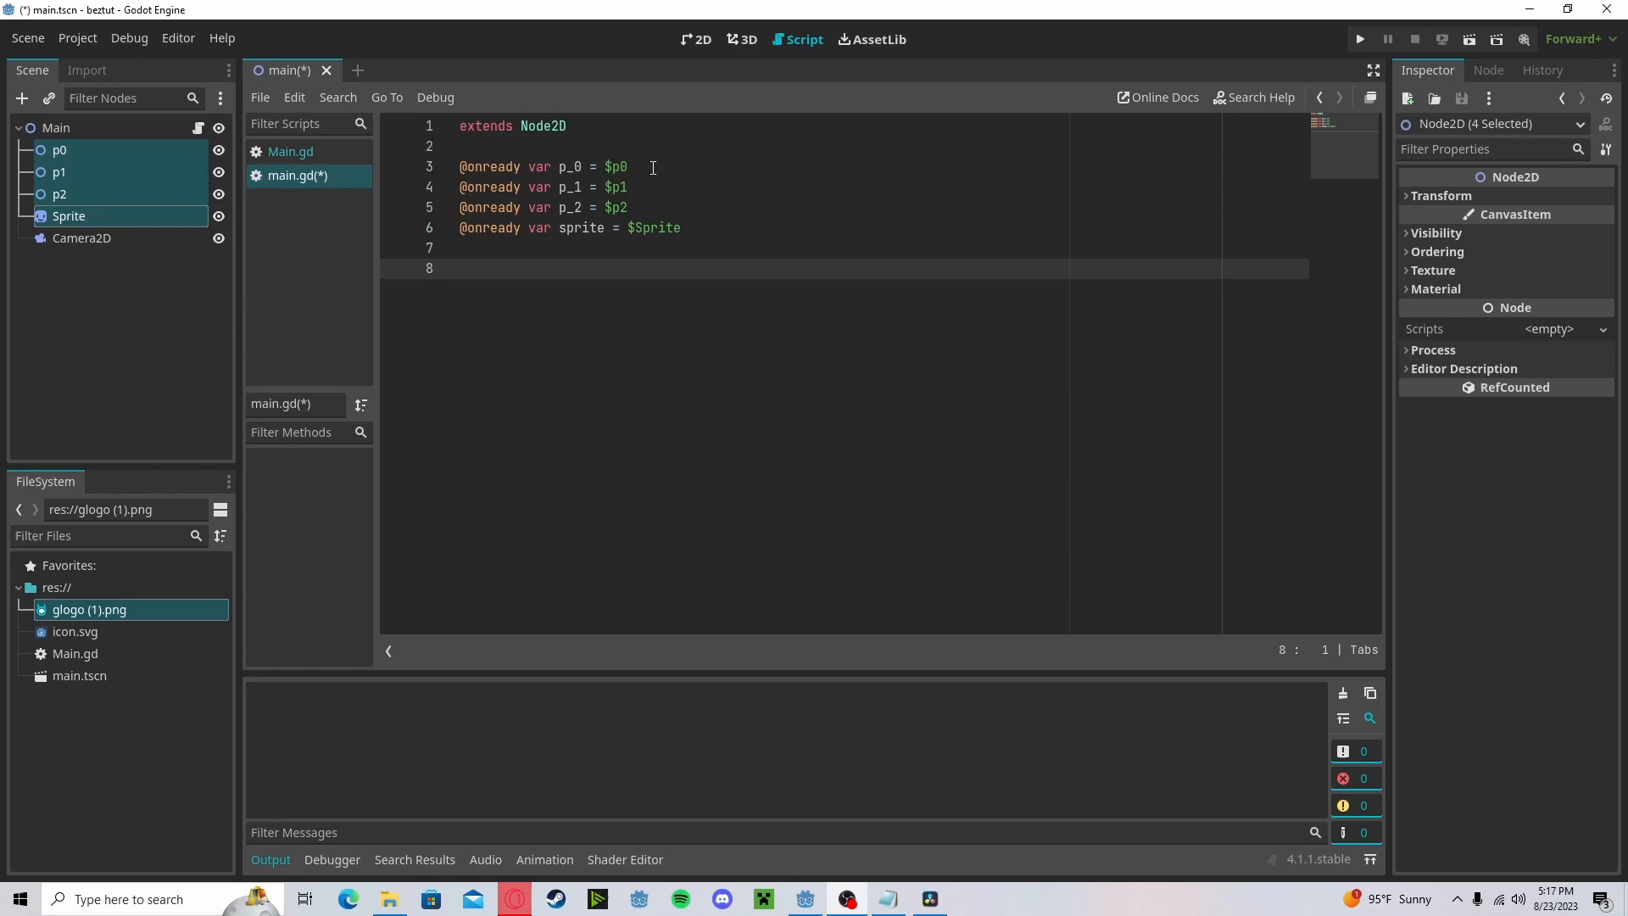
pyautogui.write('.position')
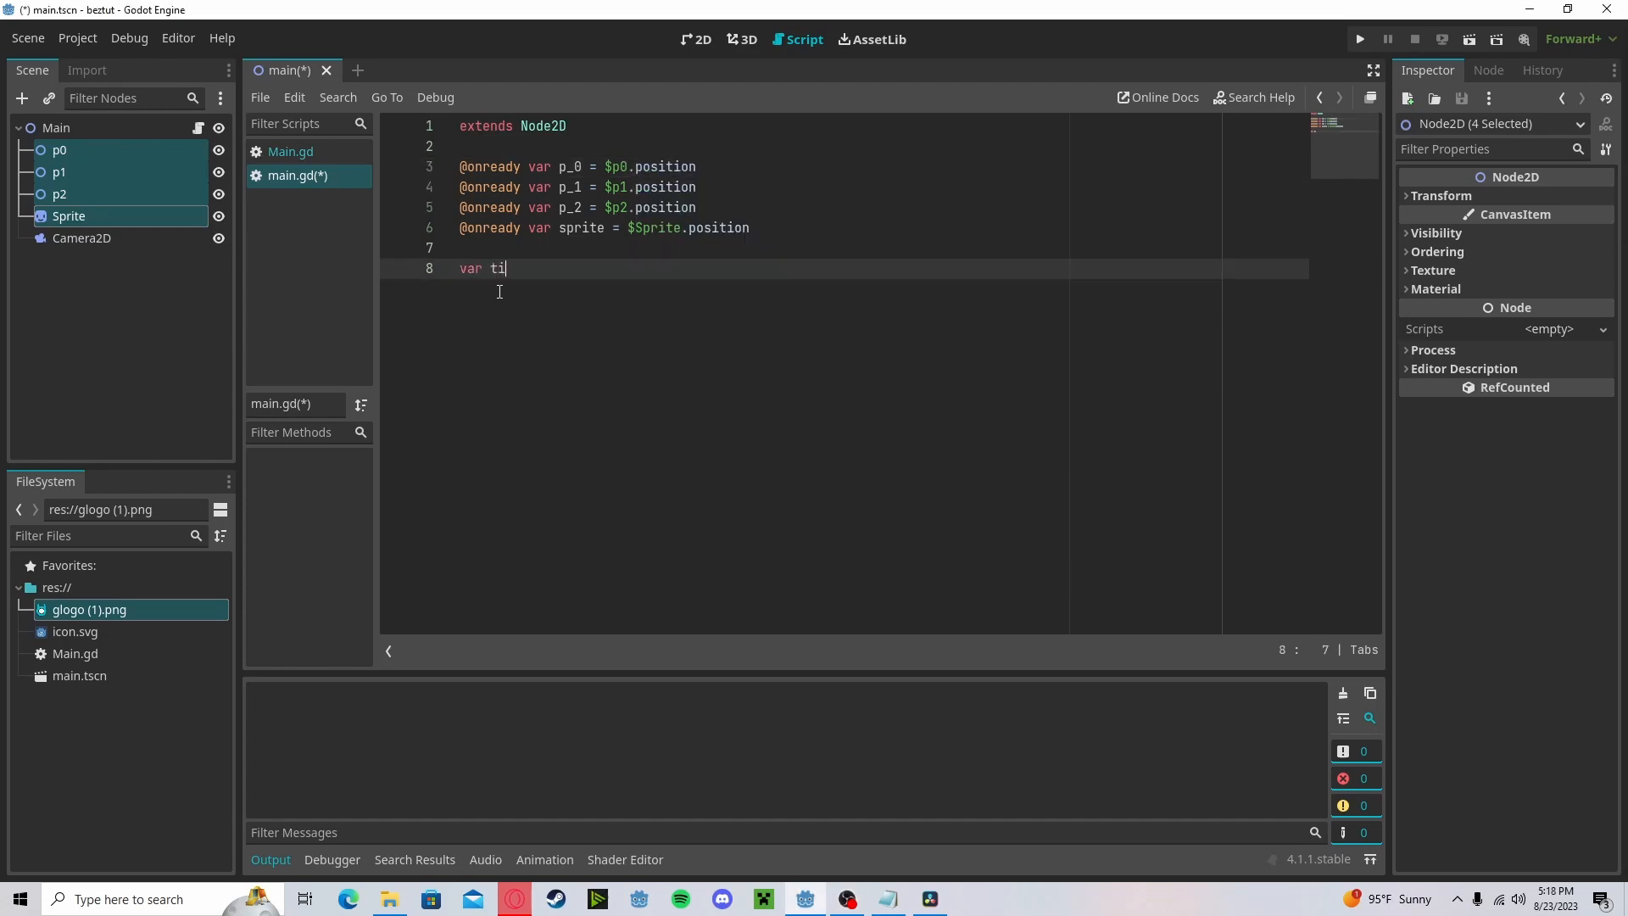
pyautogui.write('me = 0')
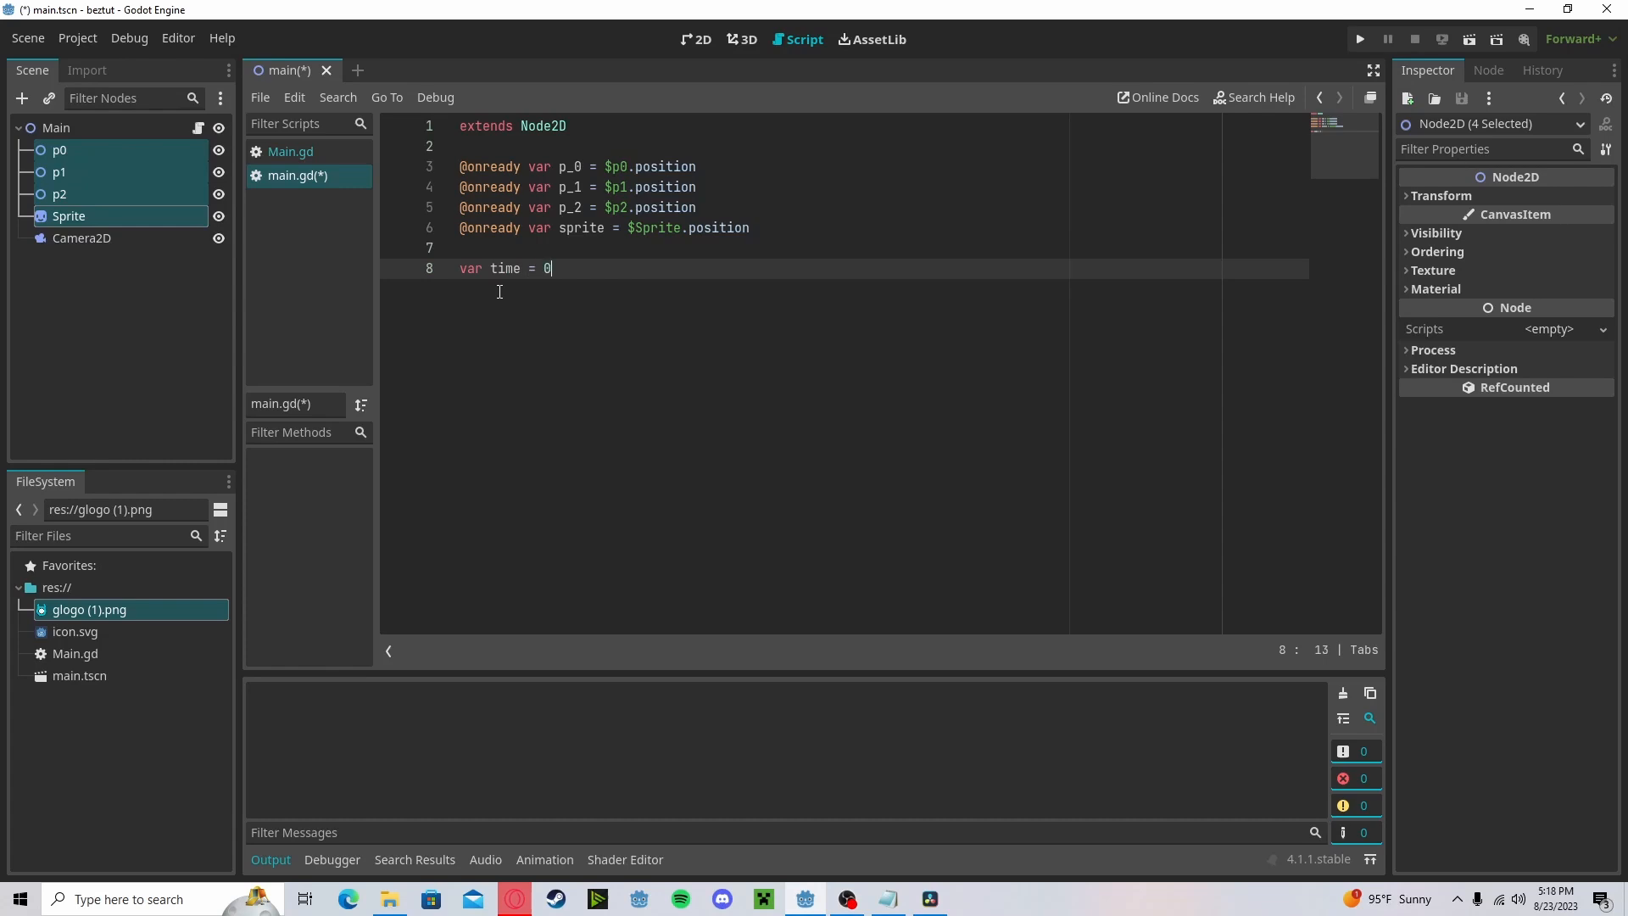
pyautogui.write('func bezier():')
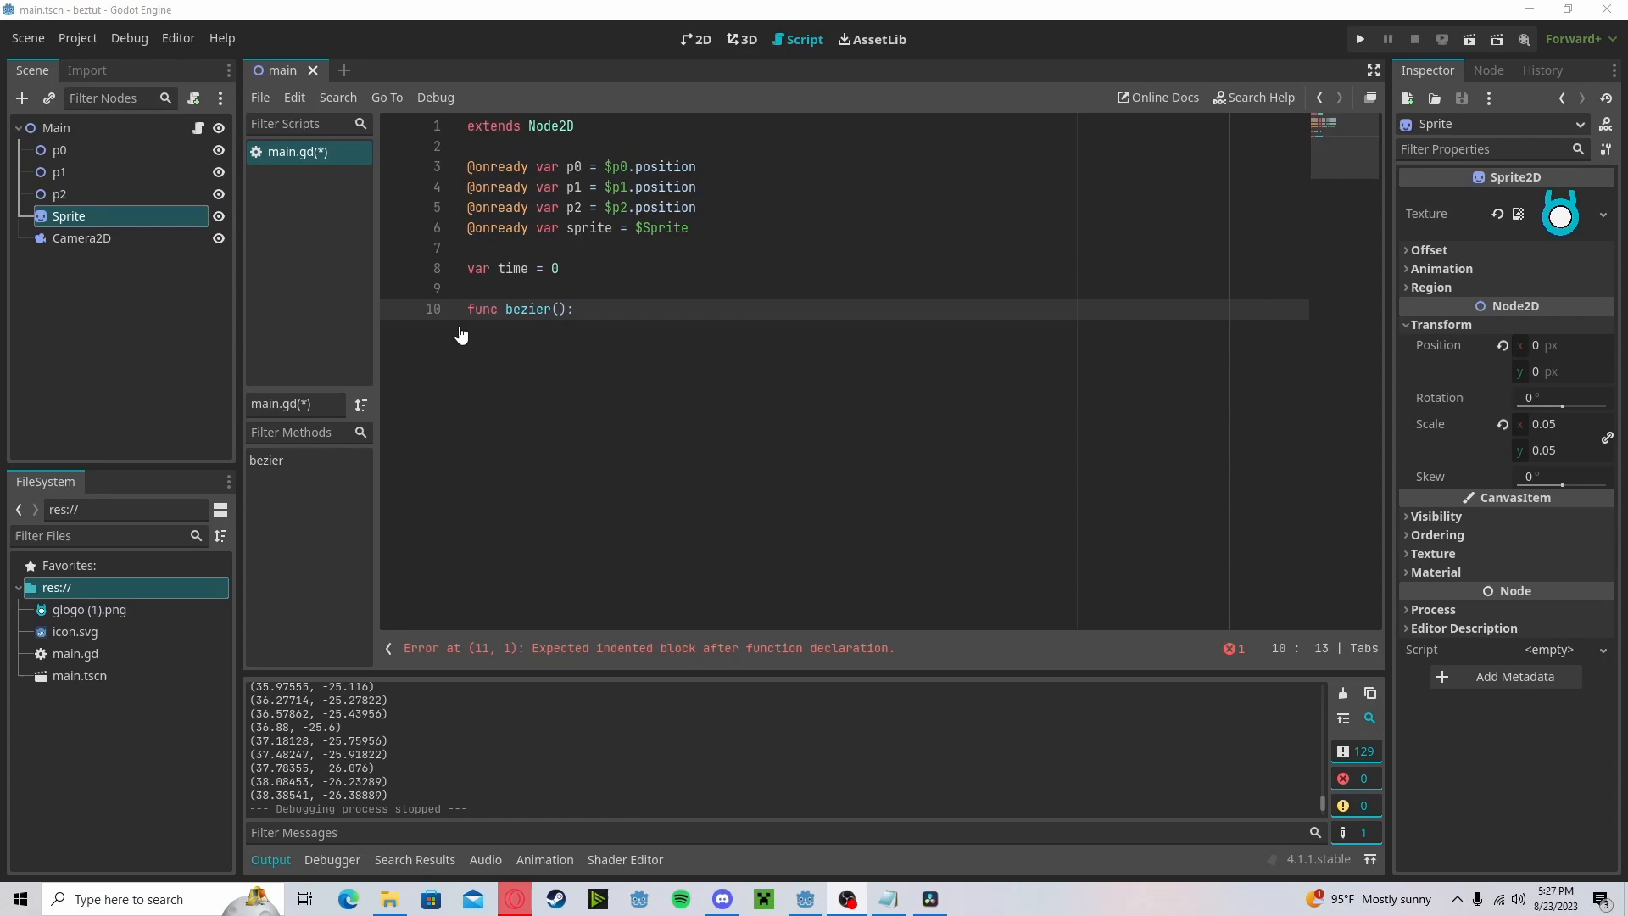
# Begin func bezier(t) with q0 and q1 = p1.lerp(p2, t) interpolations
pyautogui.write('t')
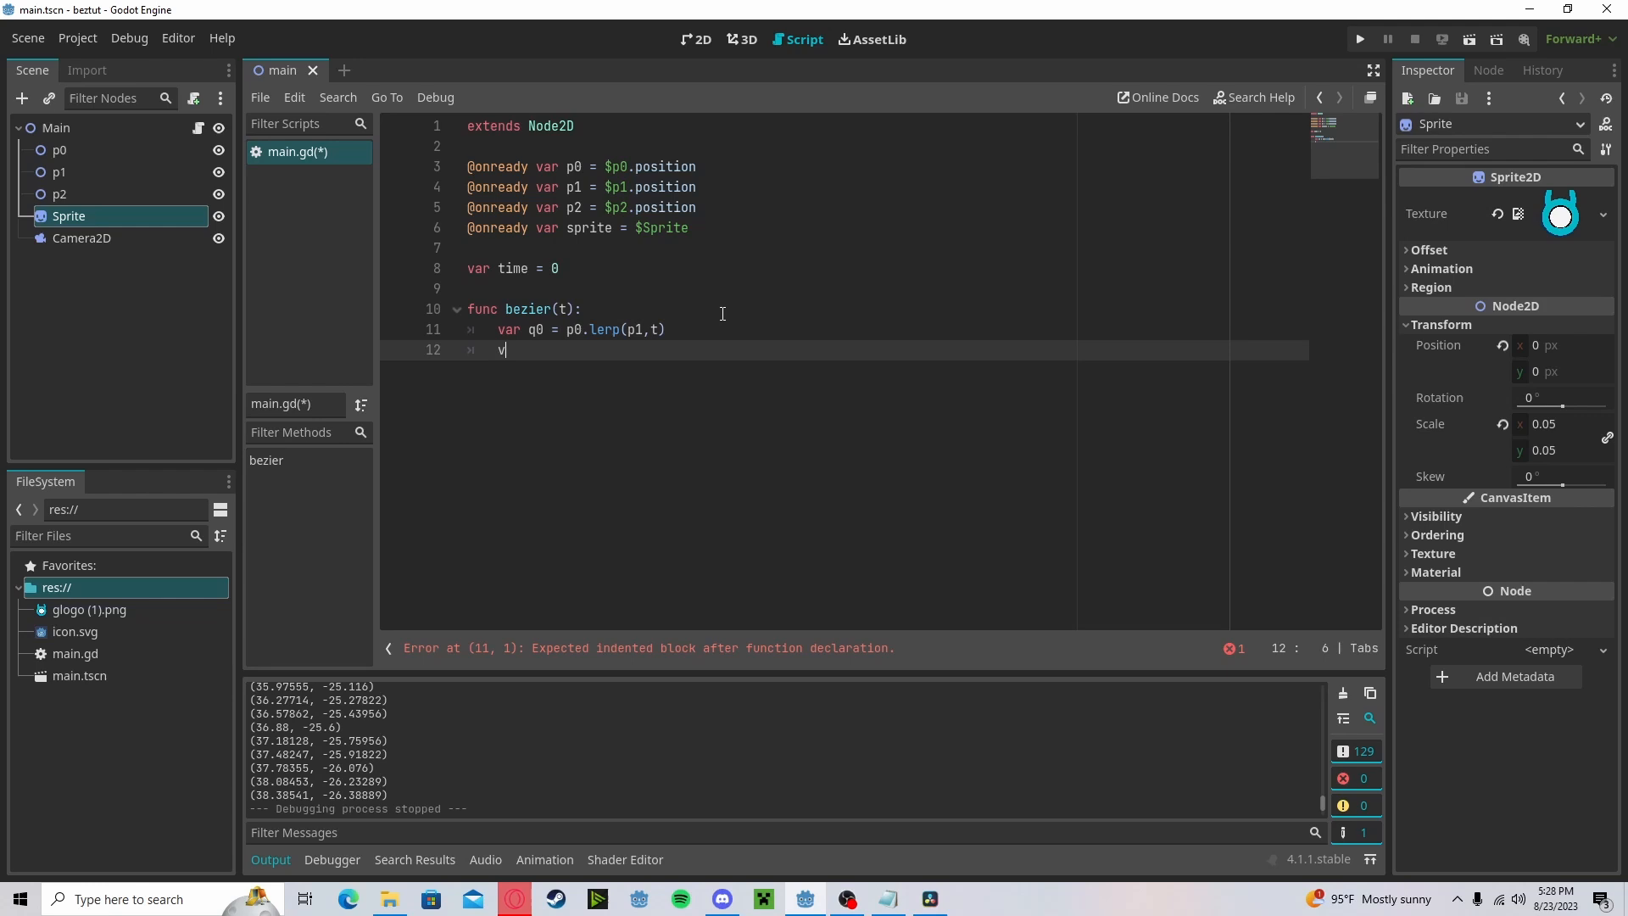
pyautogui.write('ar q1')
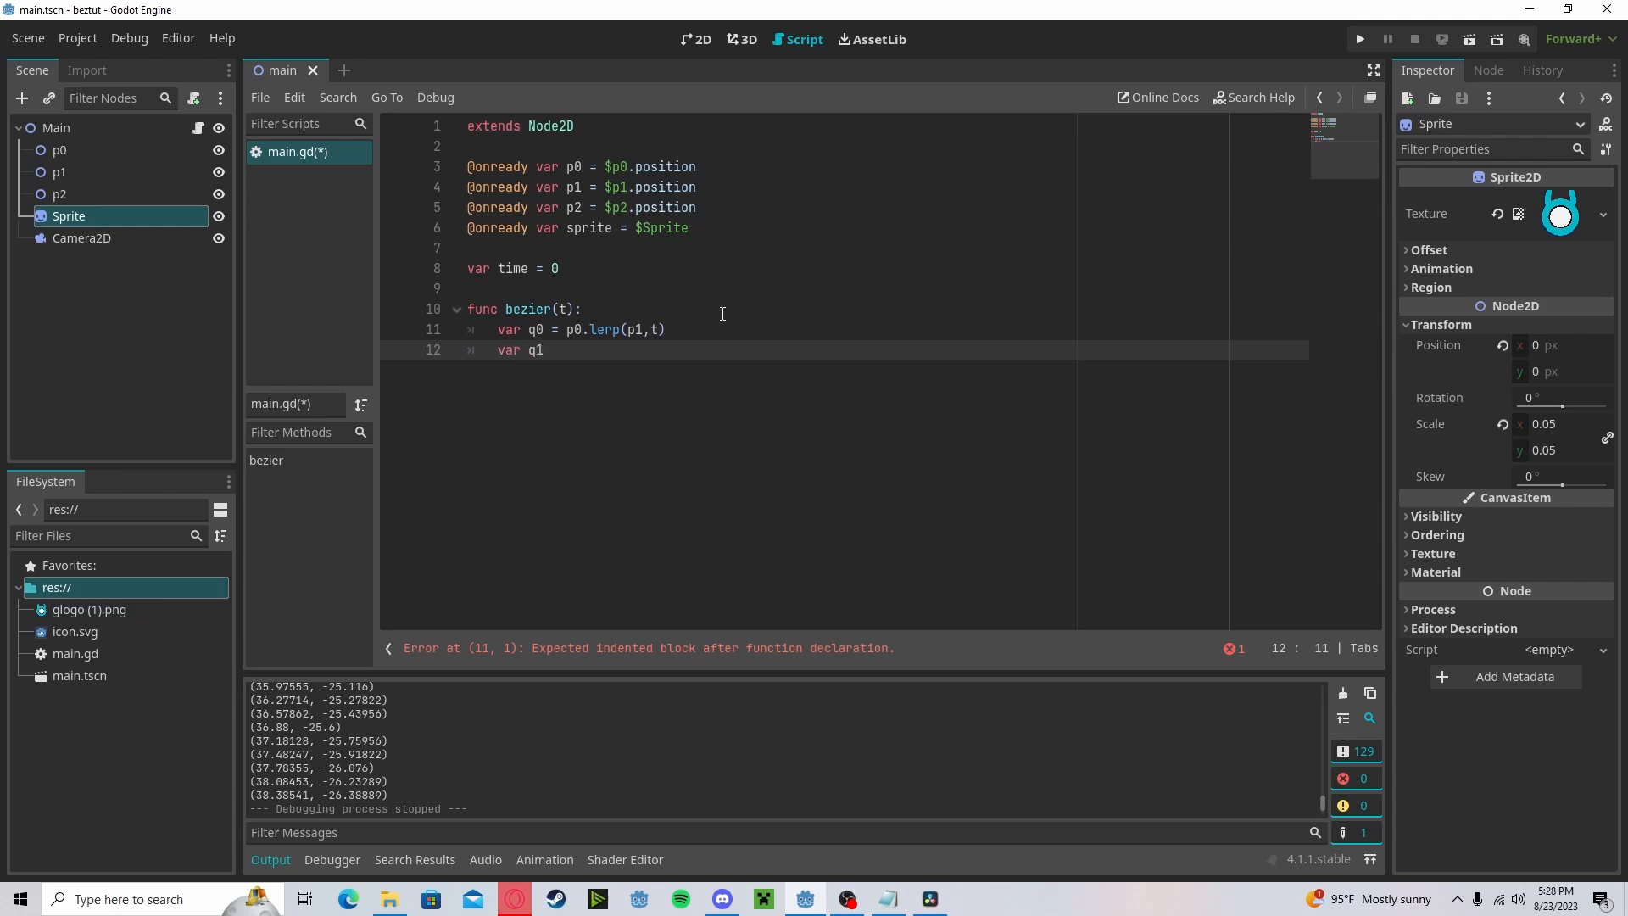
pyautogui.write('= p1.lerp')
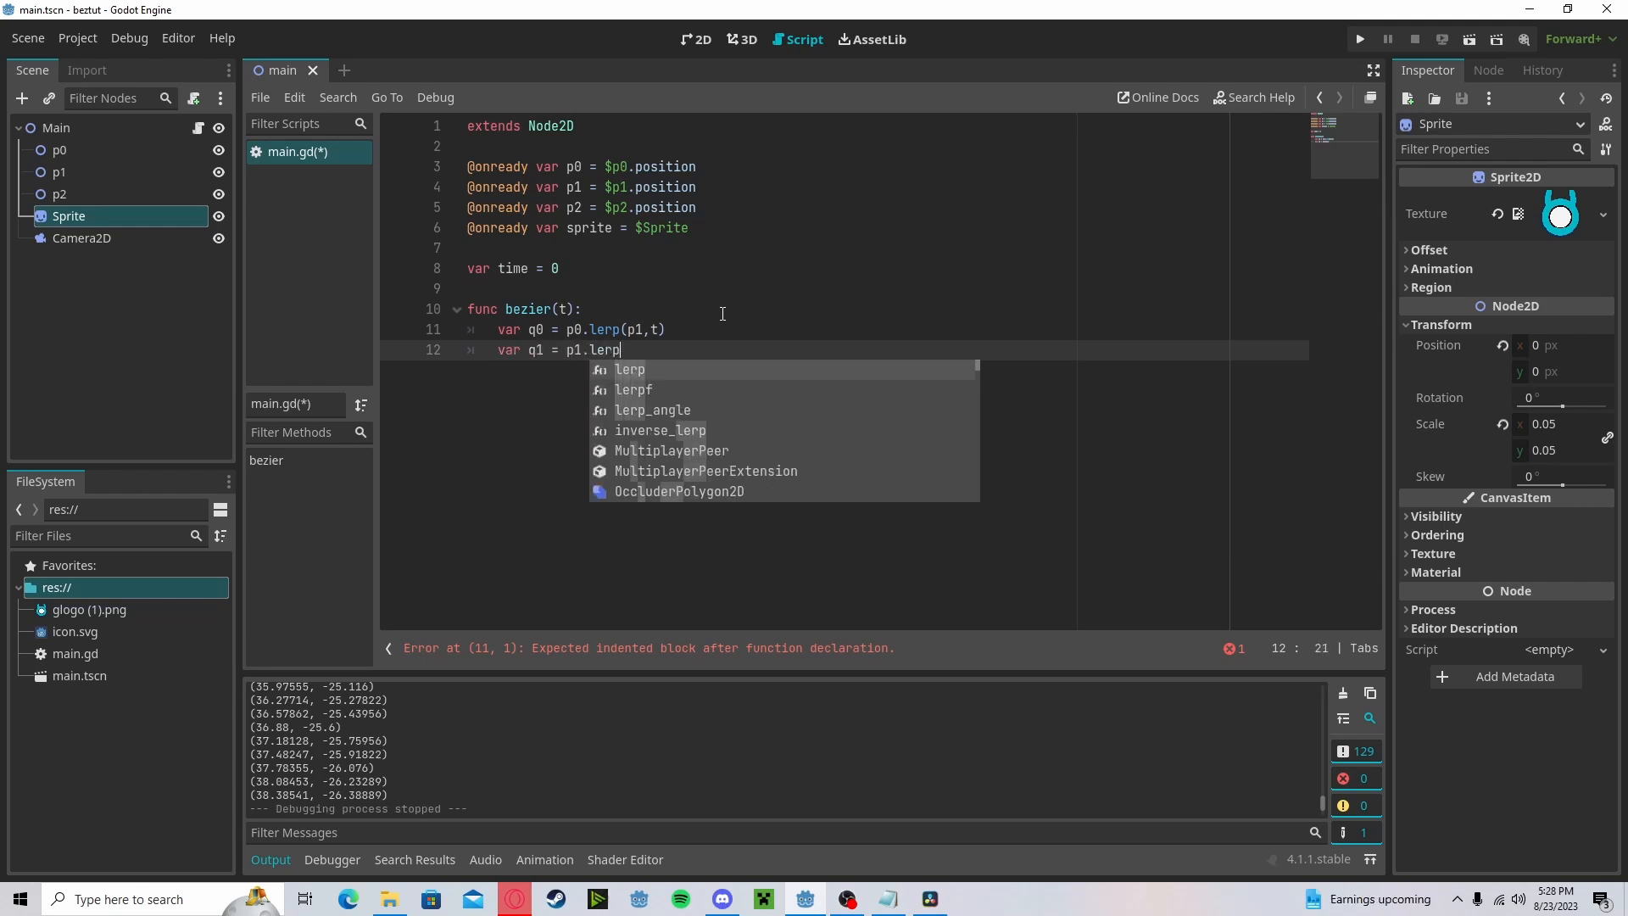
pyautogui.write('(p2,')
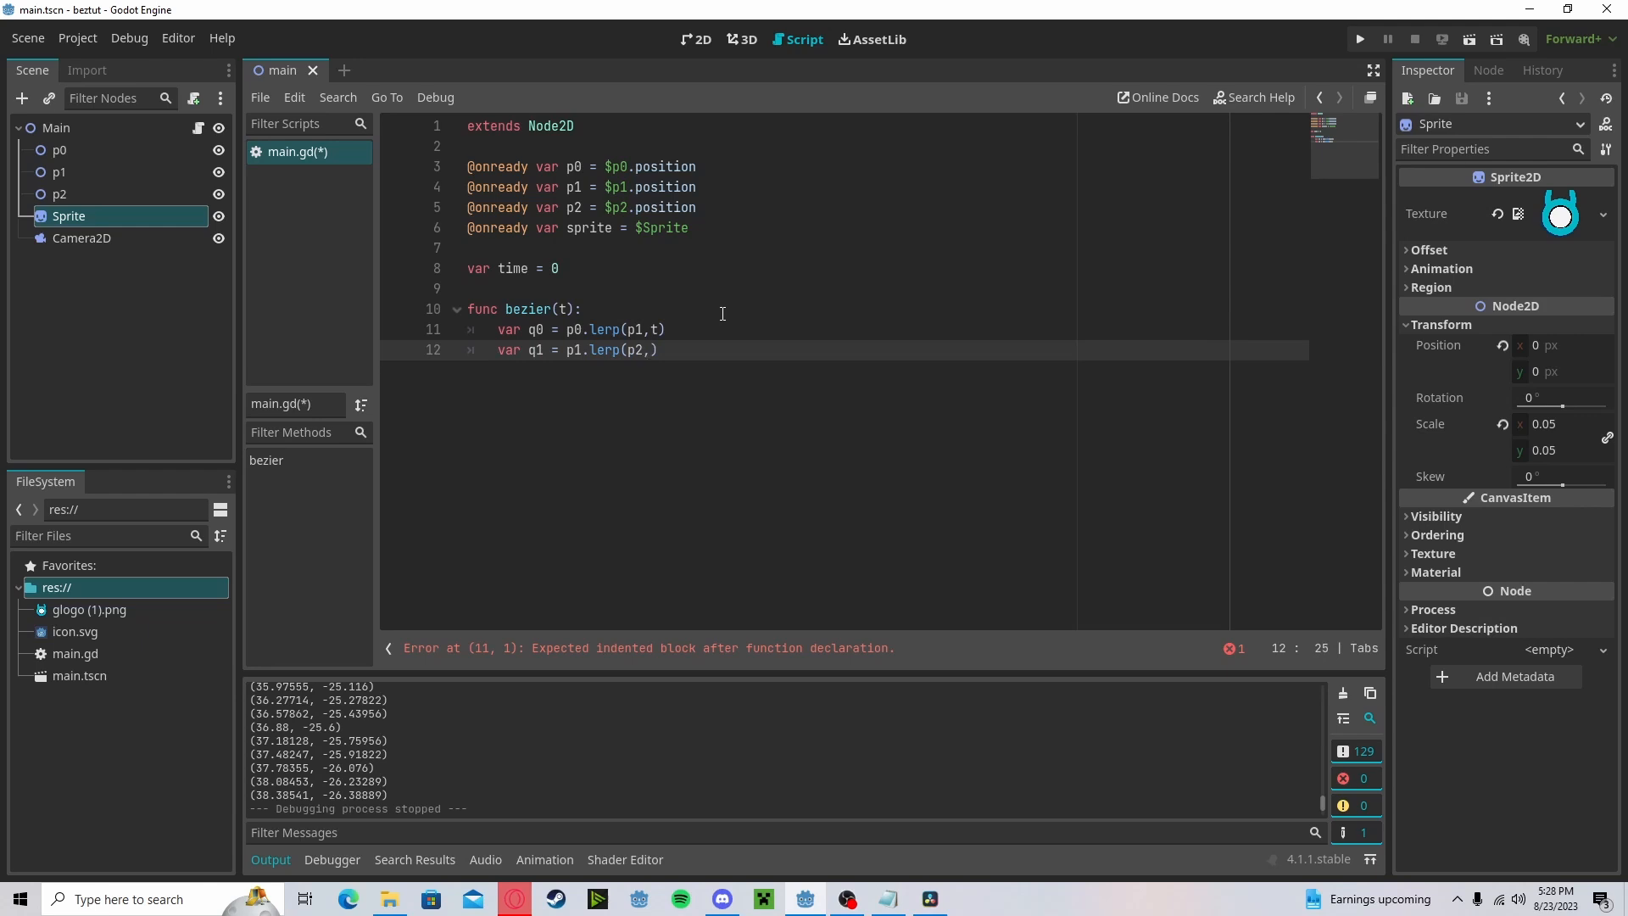
# Compute r = q0.lerp(q1, t) and return r from bezier
pyautogui.write('t)')
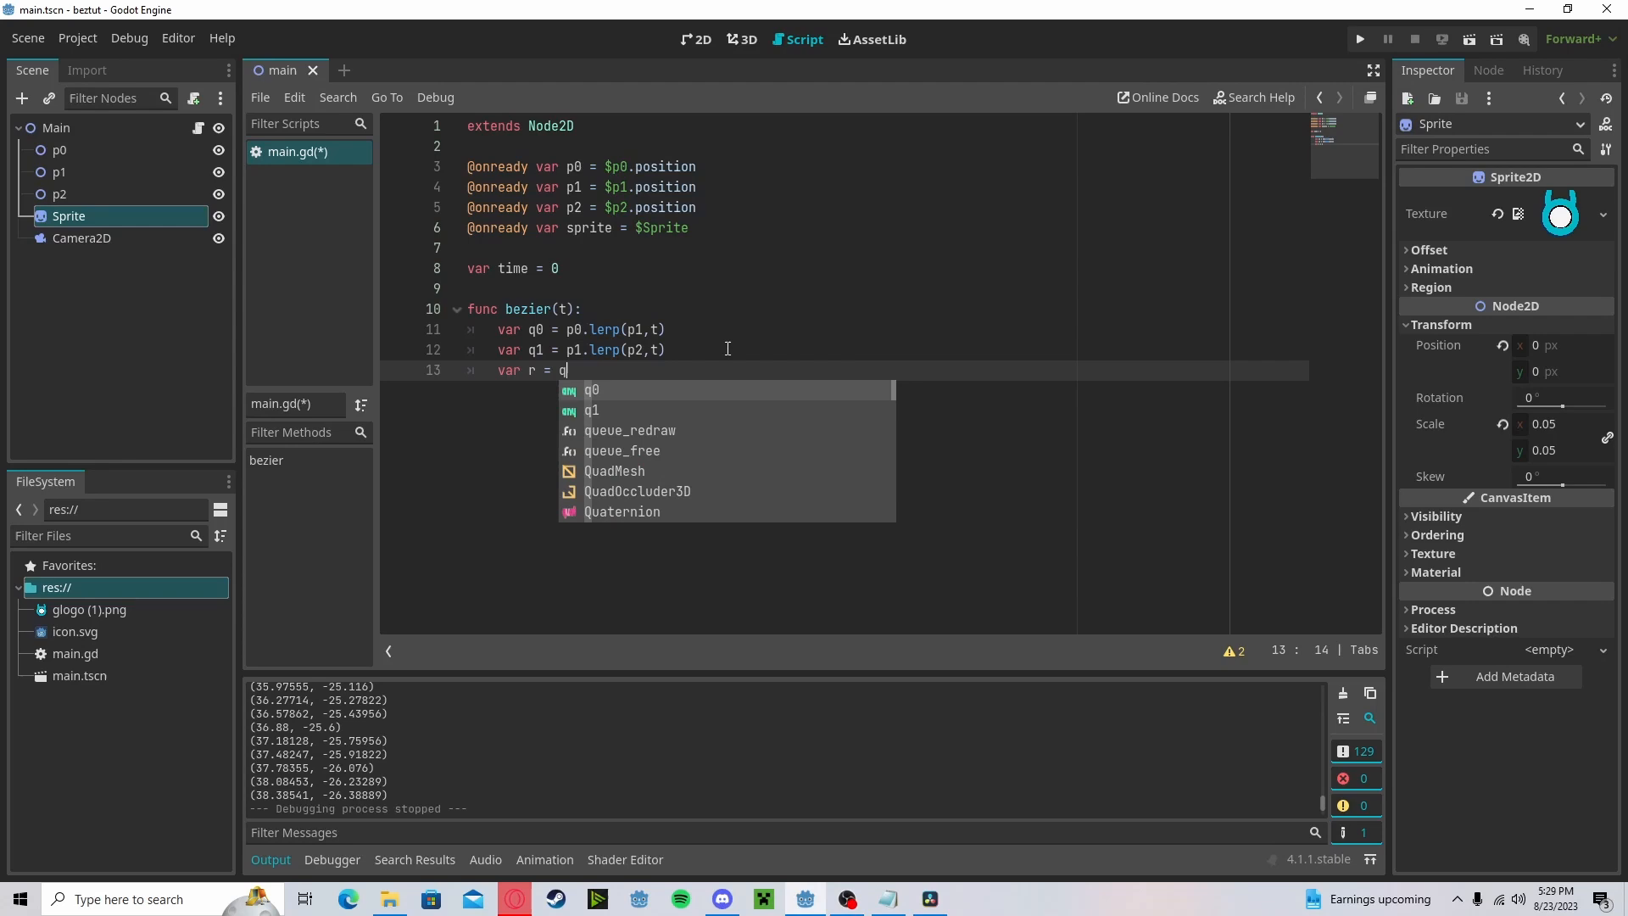
pyautogui.write('0.lerp()')
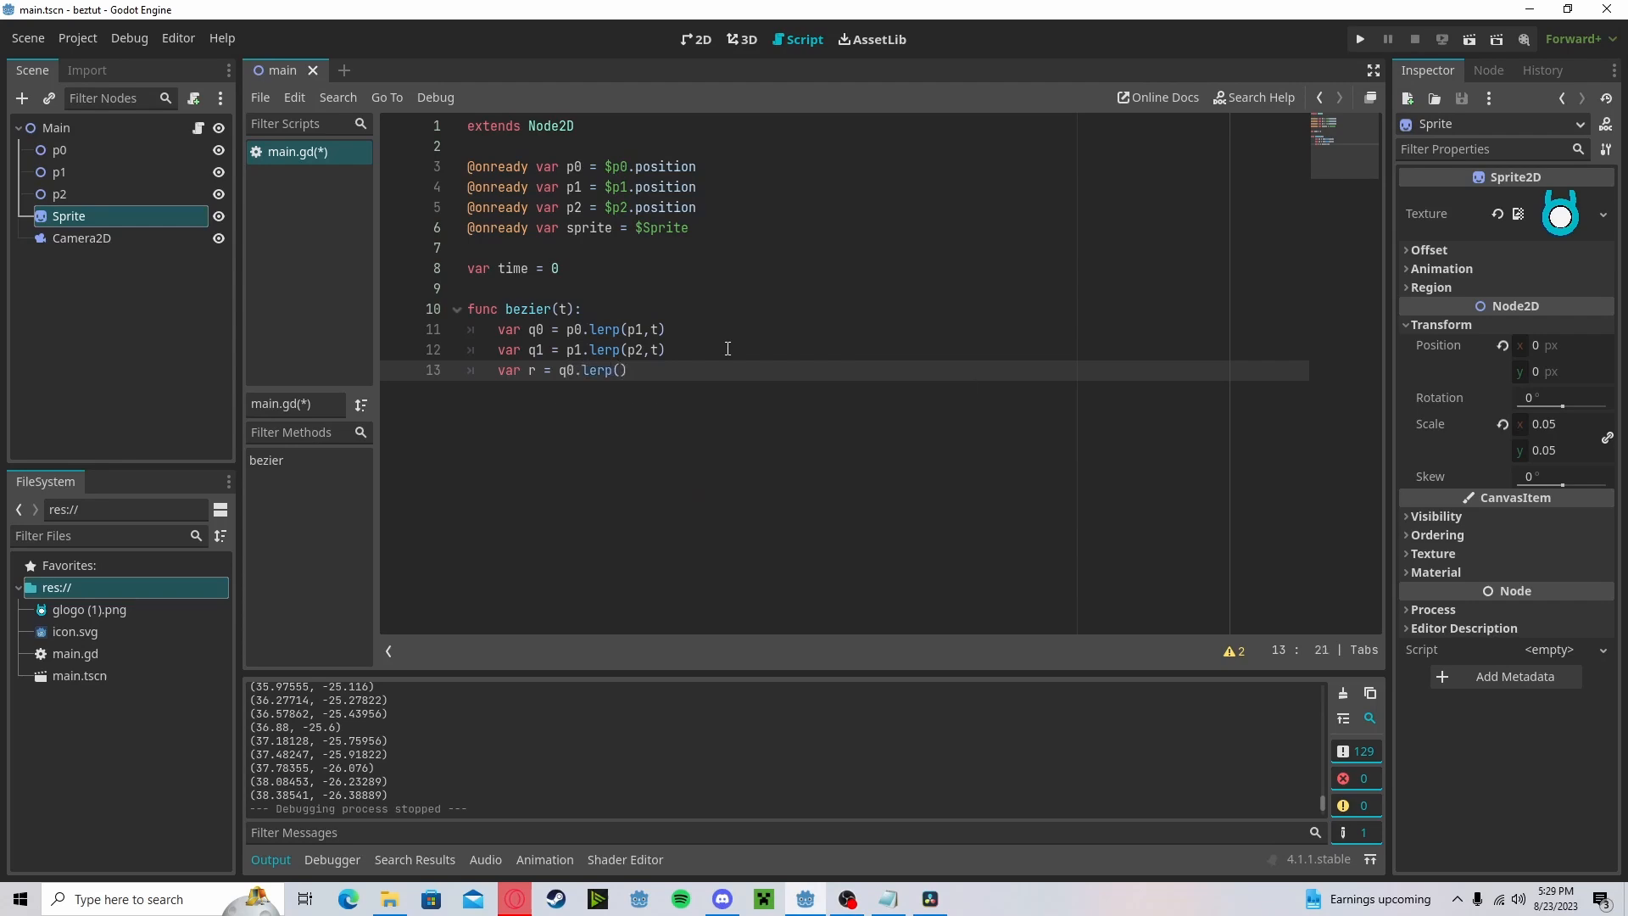
pyautogui.write('q1,t')
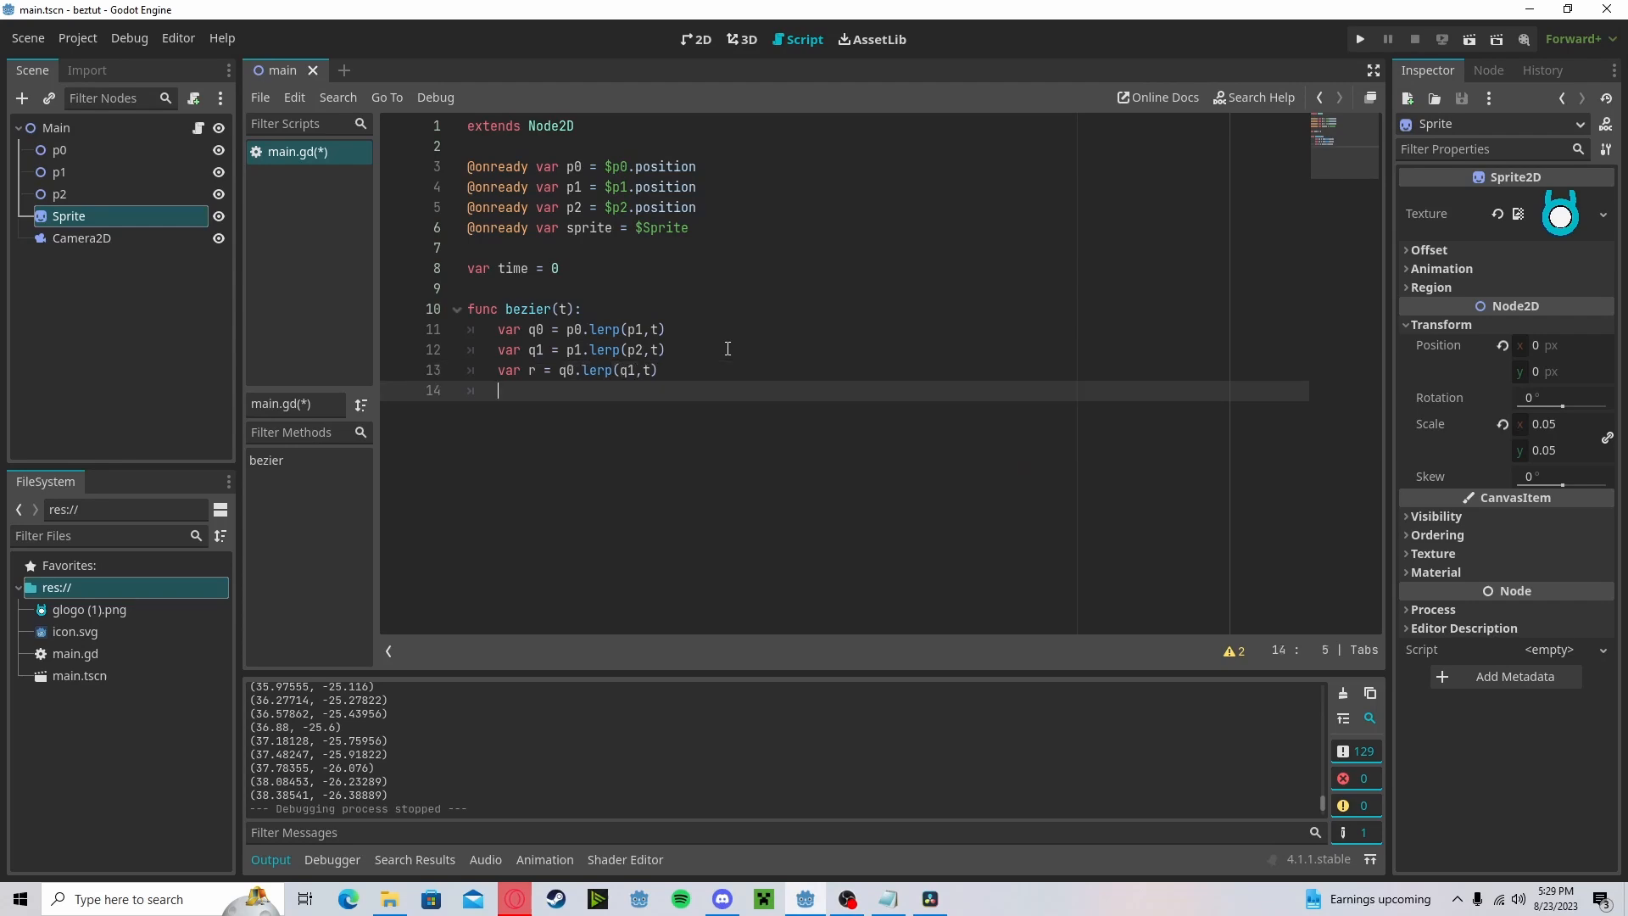
pyautogui.write('return r')
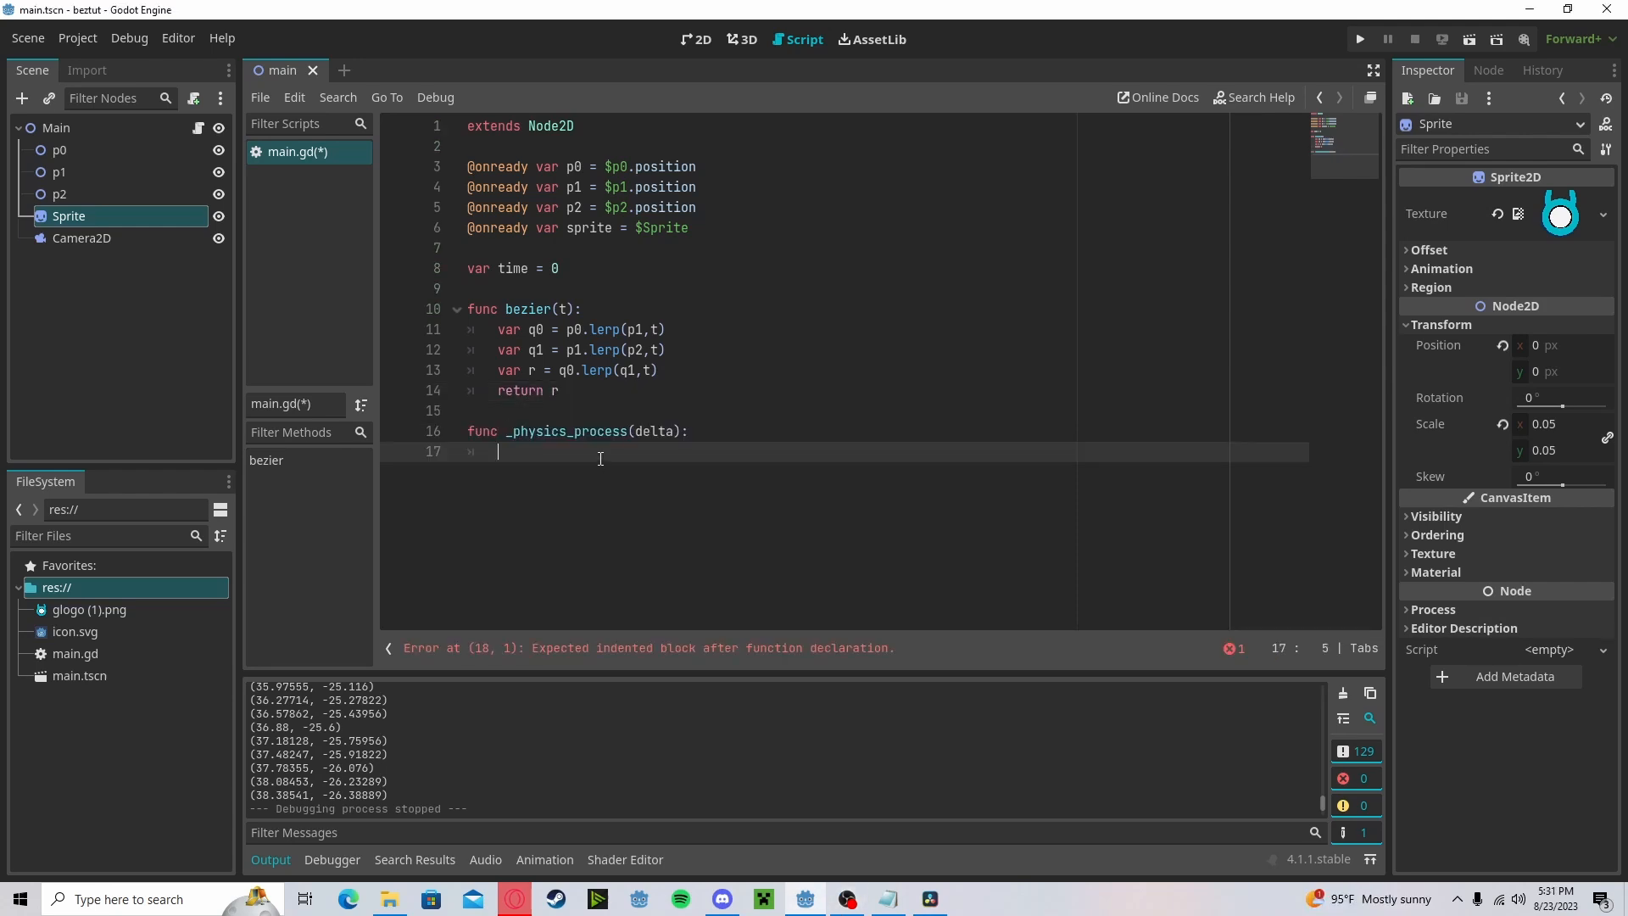
# In _physics_process, set sprite.position = bezier(time)
pyautogui.write('sprite.pos')
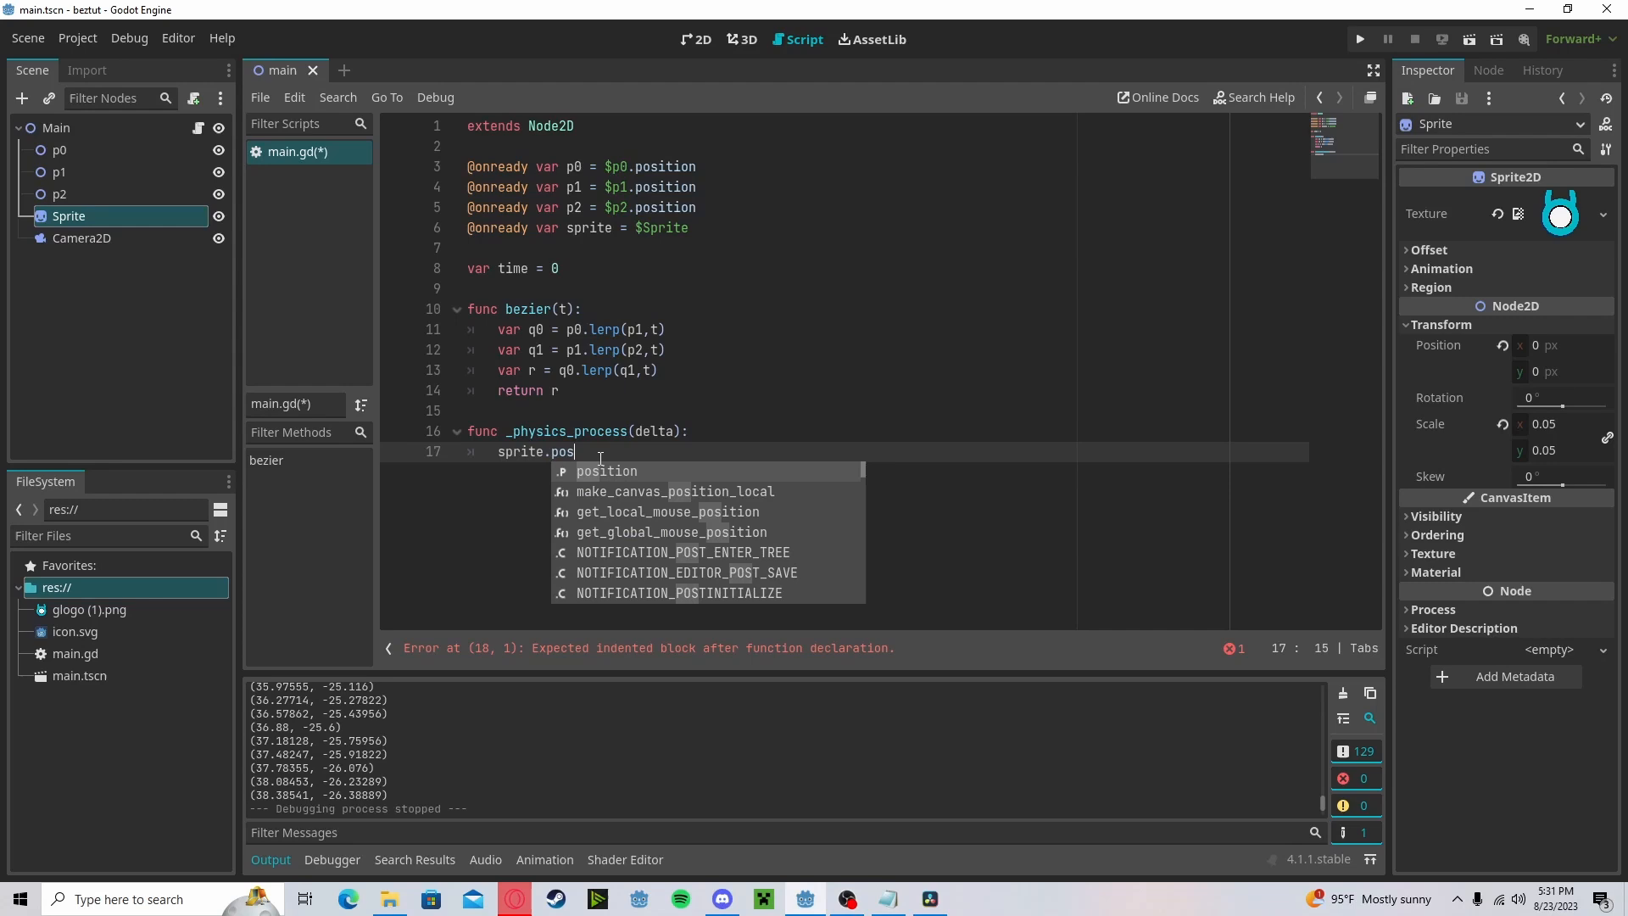
pyautogui.write('ition = ve')
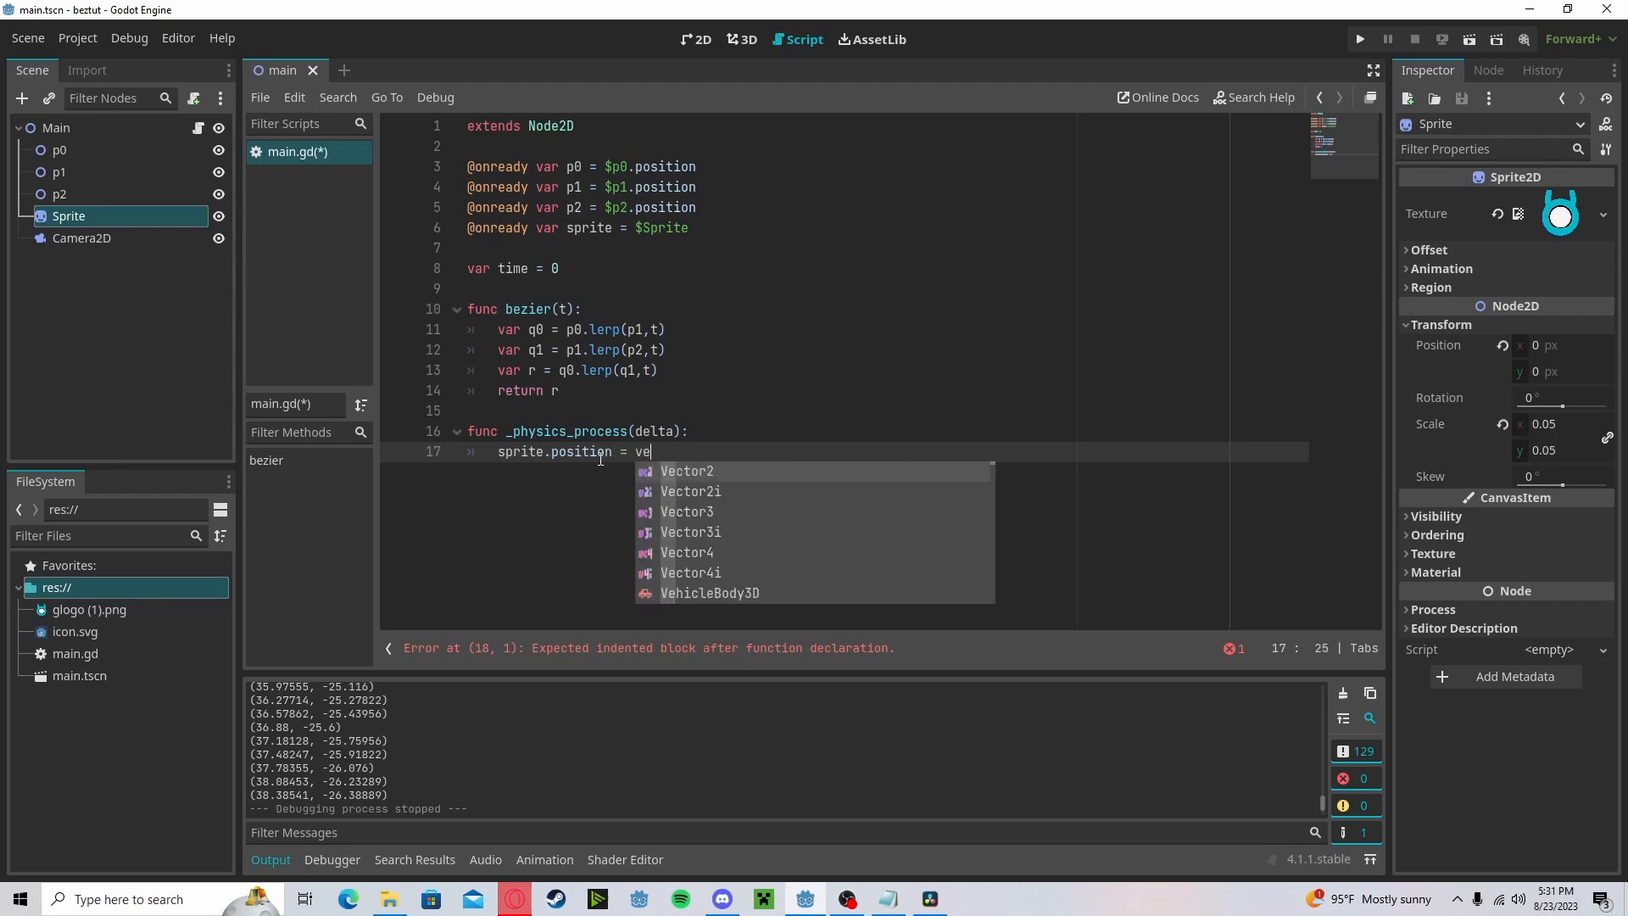
pyautogui.write('bezier(time')
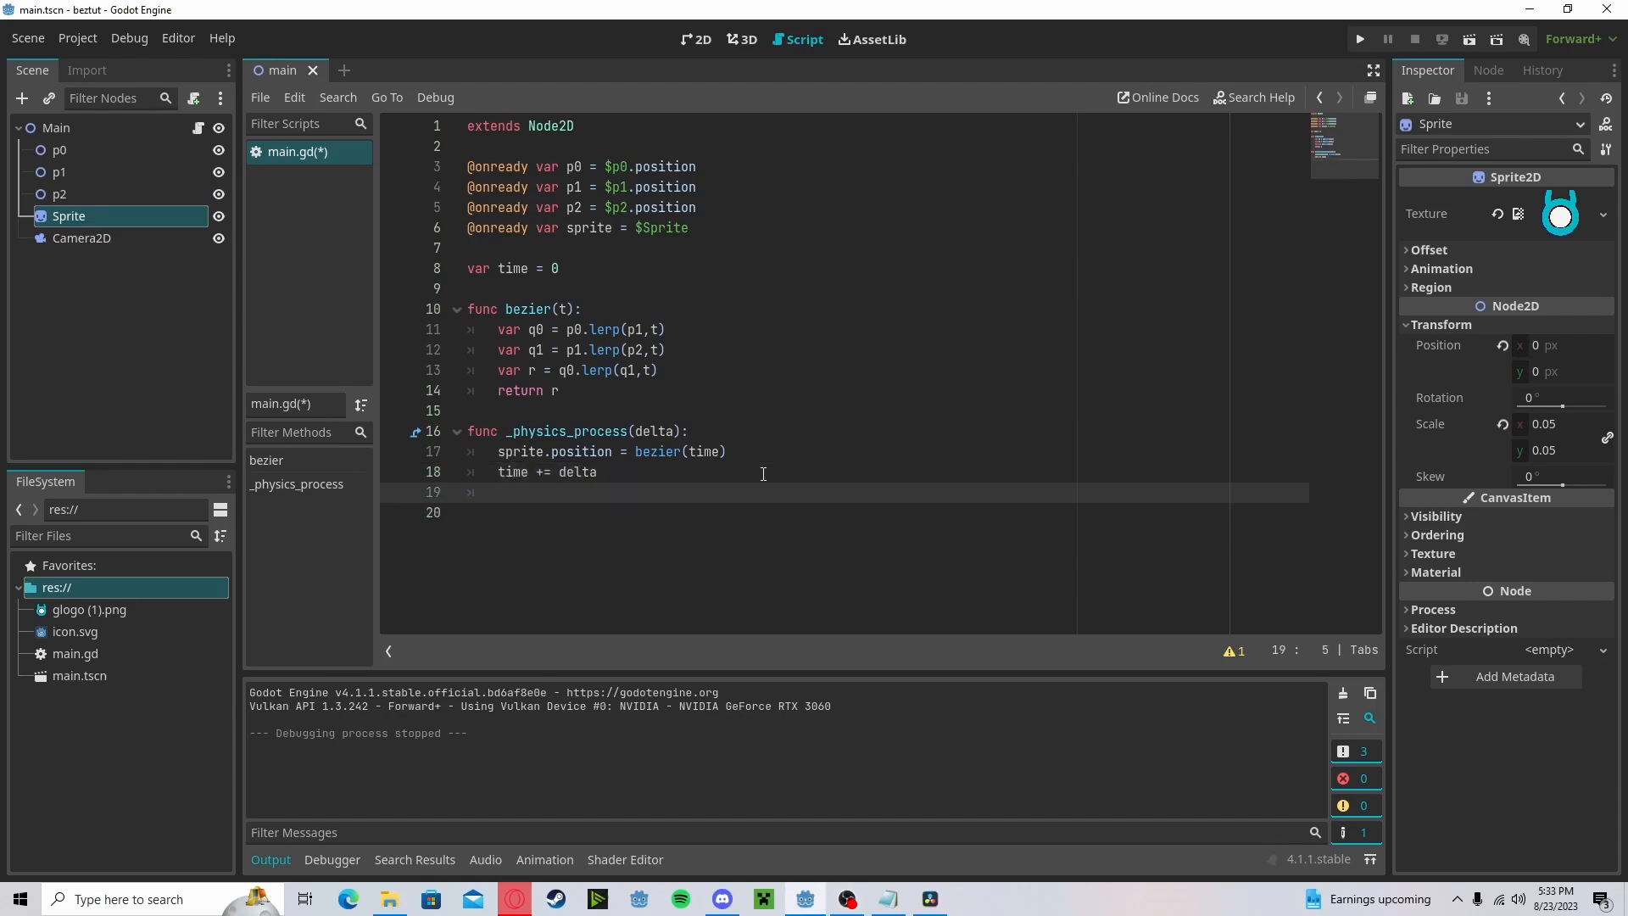
# Advance time and reset it once time >= 1, then run and stop the scene
pyautogui.write('if time')
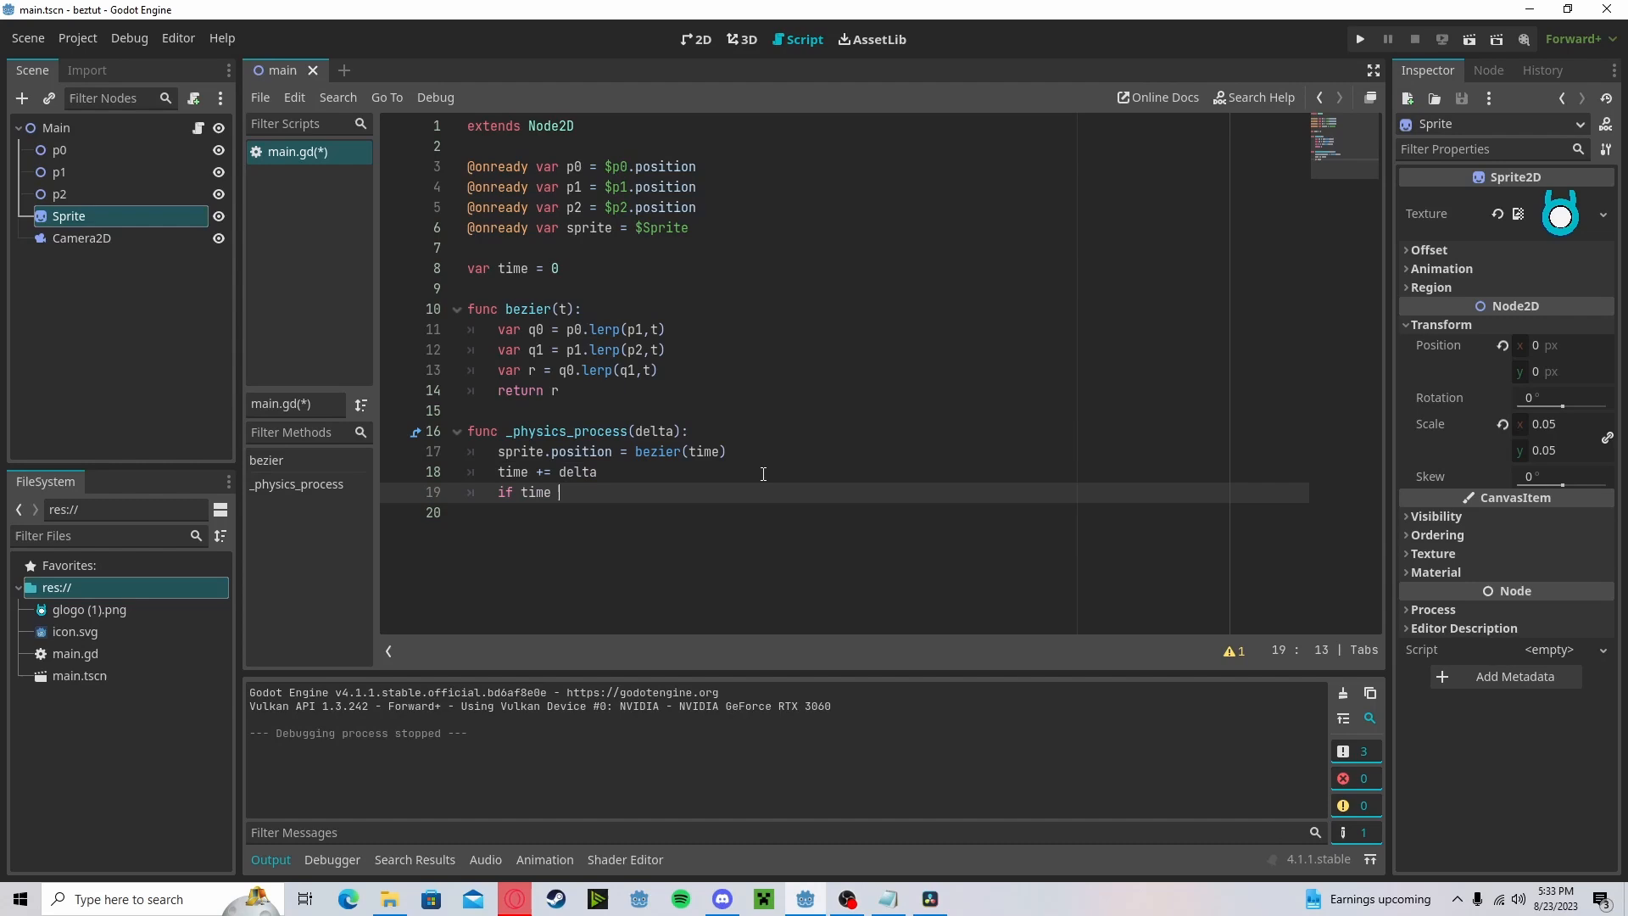
pyautogui.write('>= 1:')
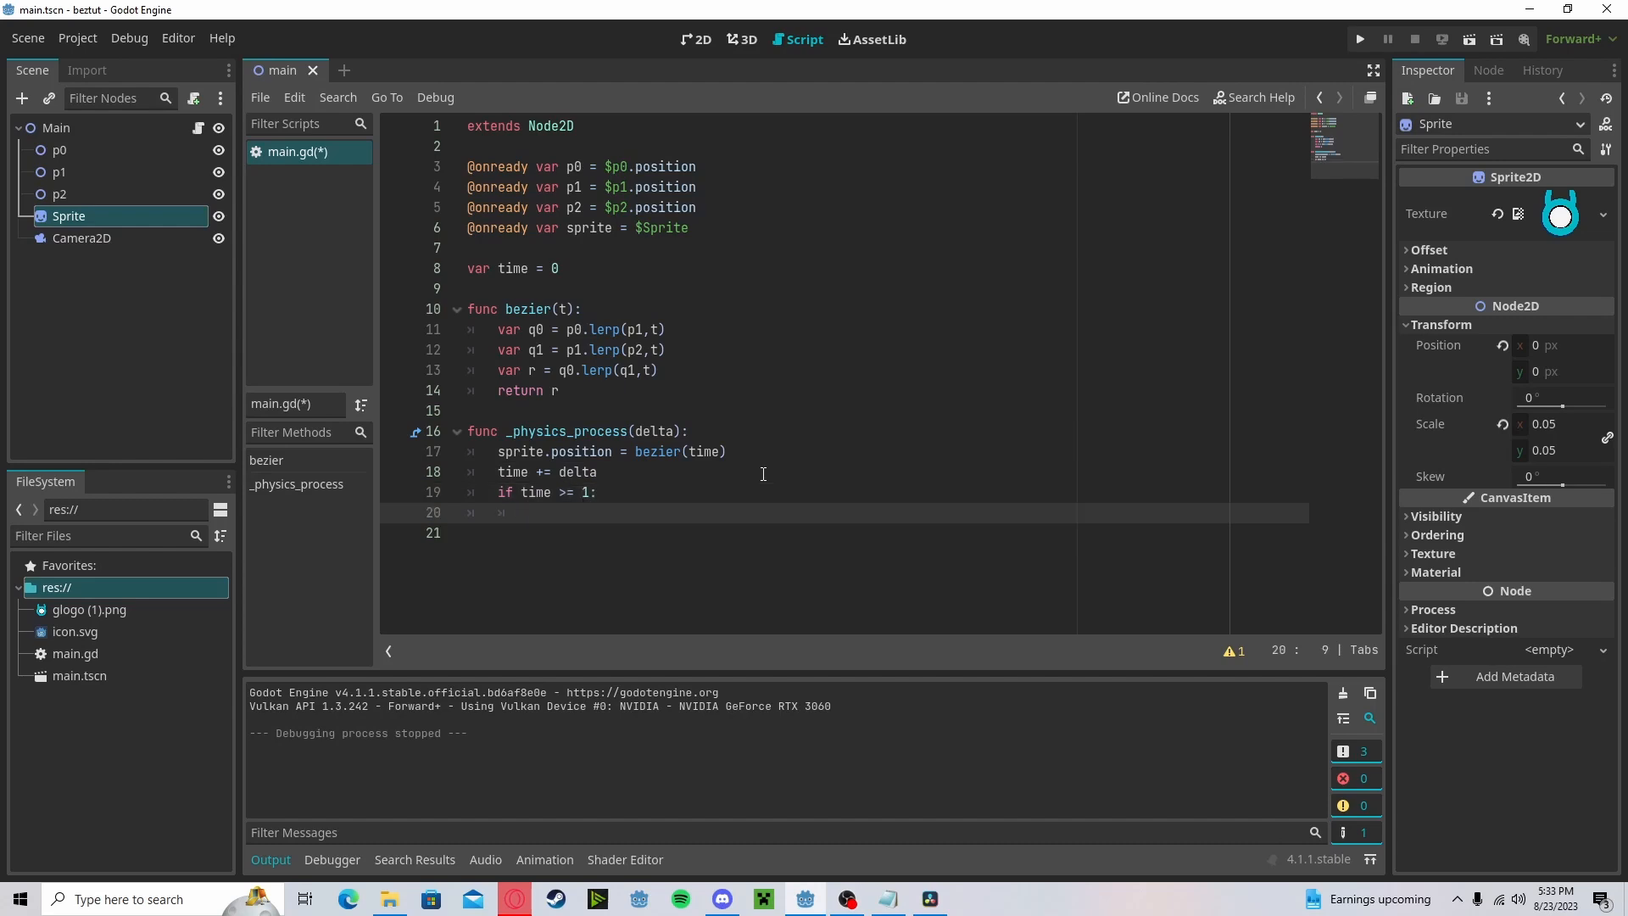
pyautogui.write('time = 0')
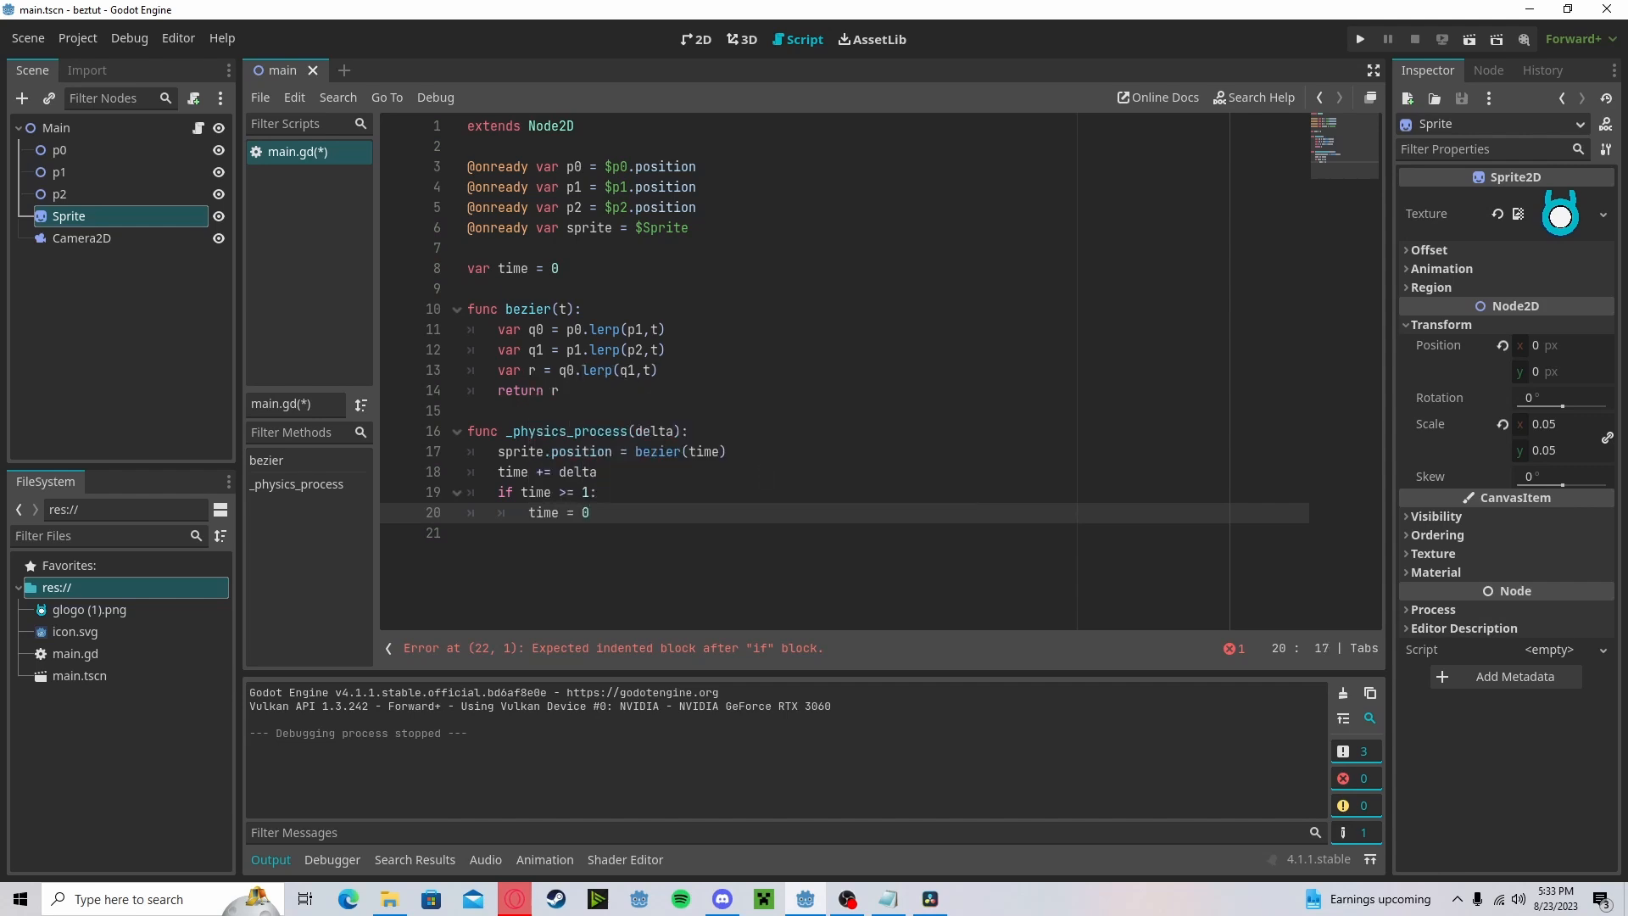
pyautogui.click(1358, 38)
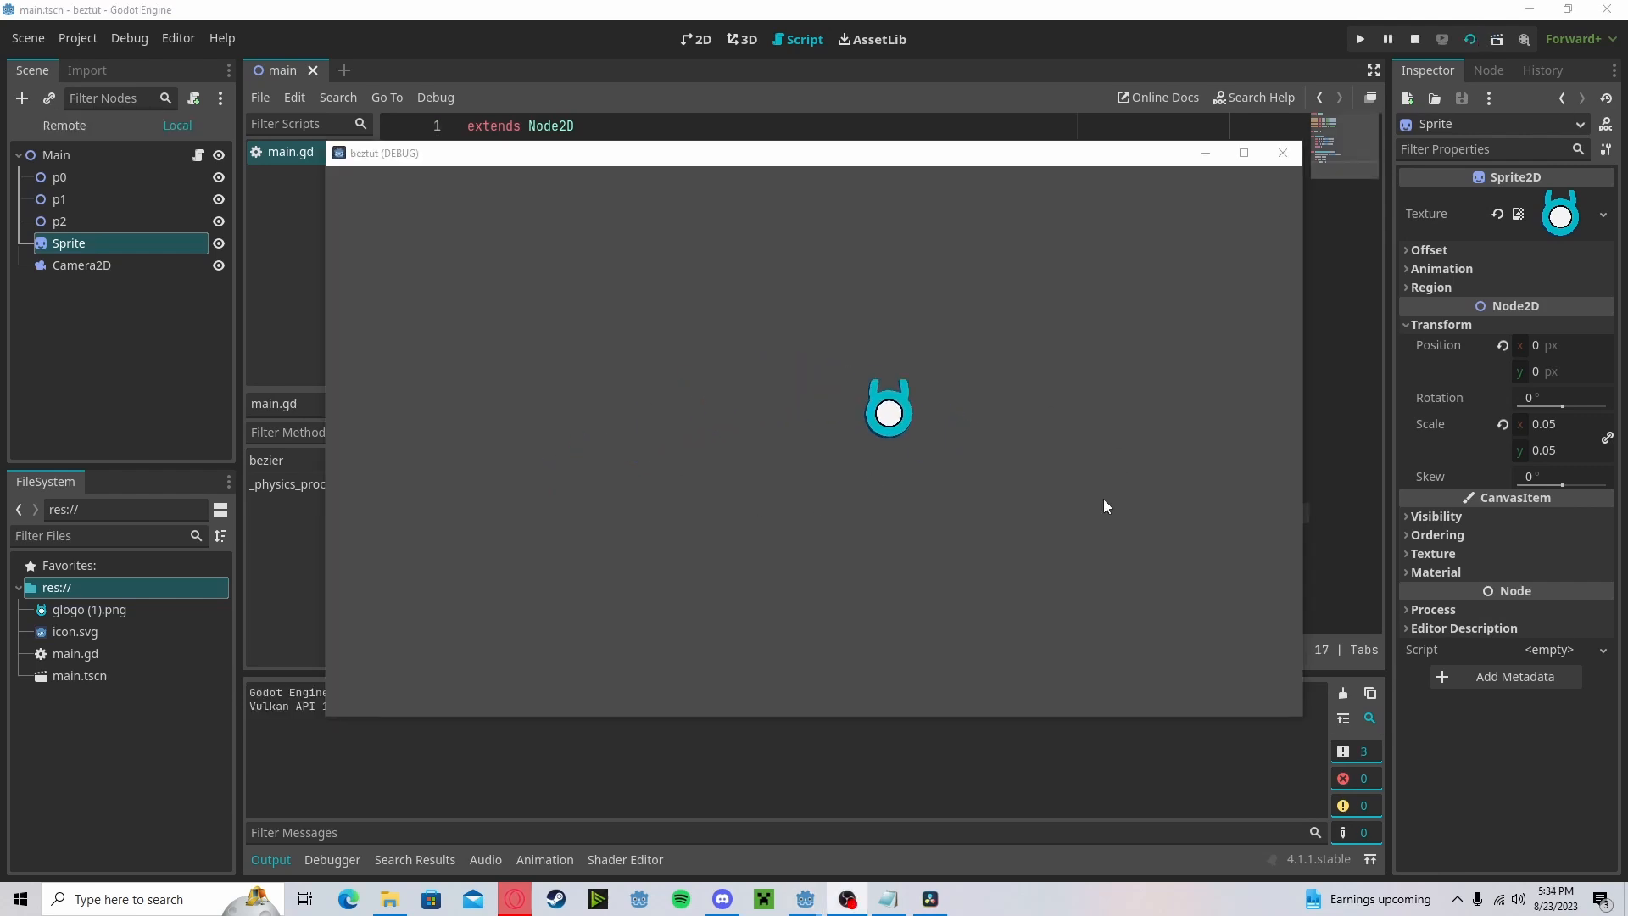
pyautogui.moveTo(1086, 536)
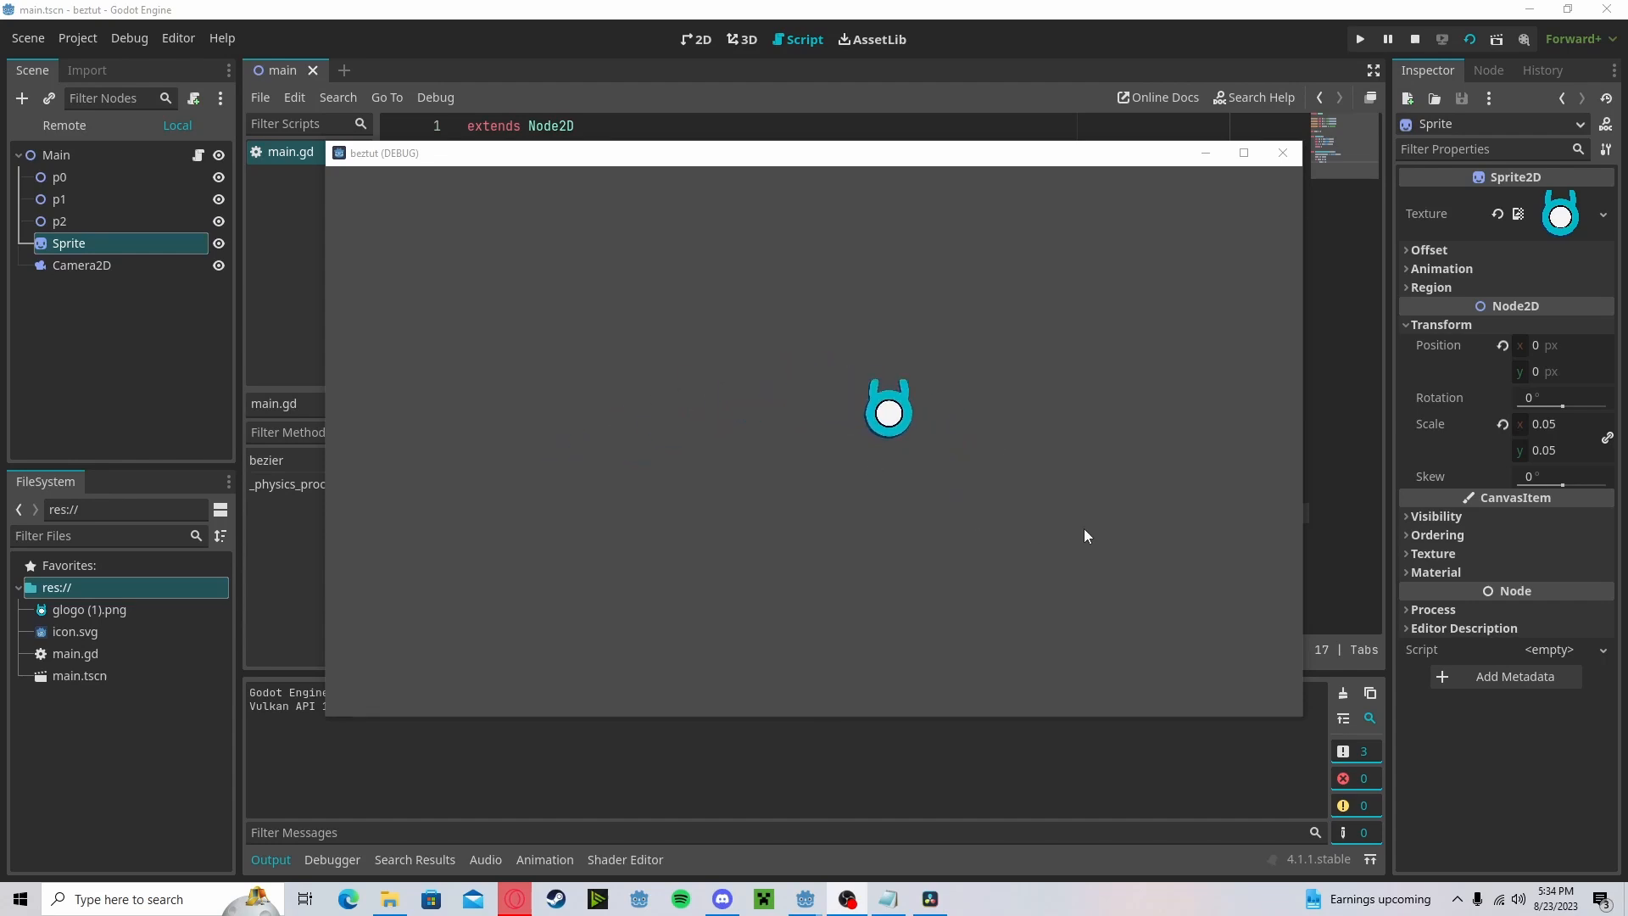
pyautogui.moveTo(531, 560)
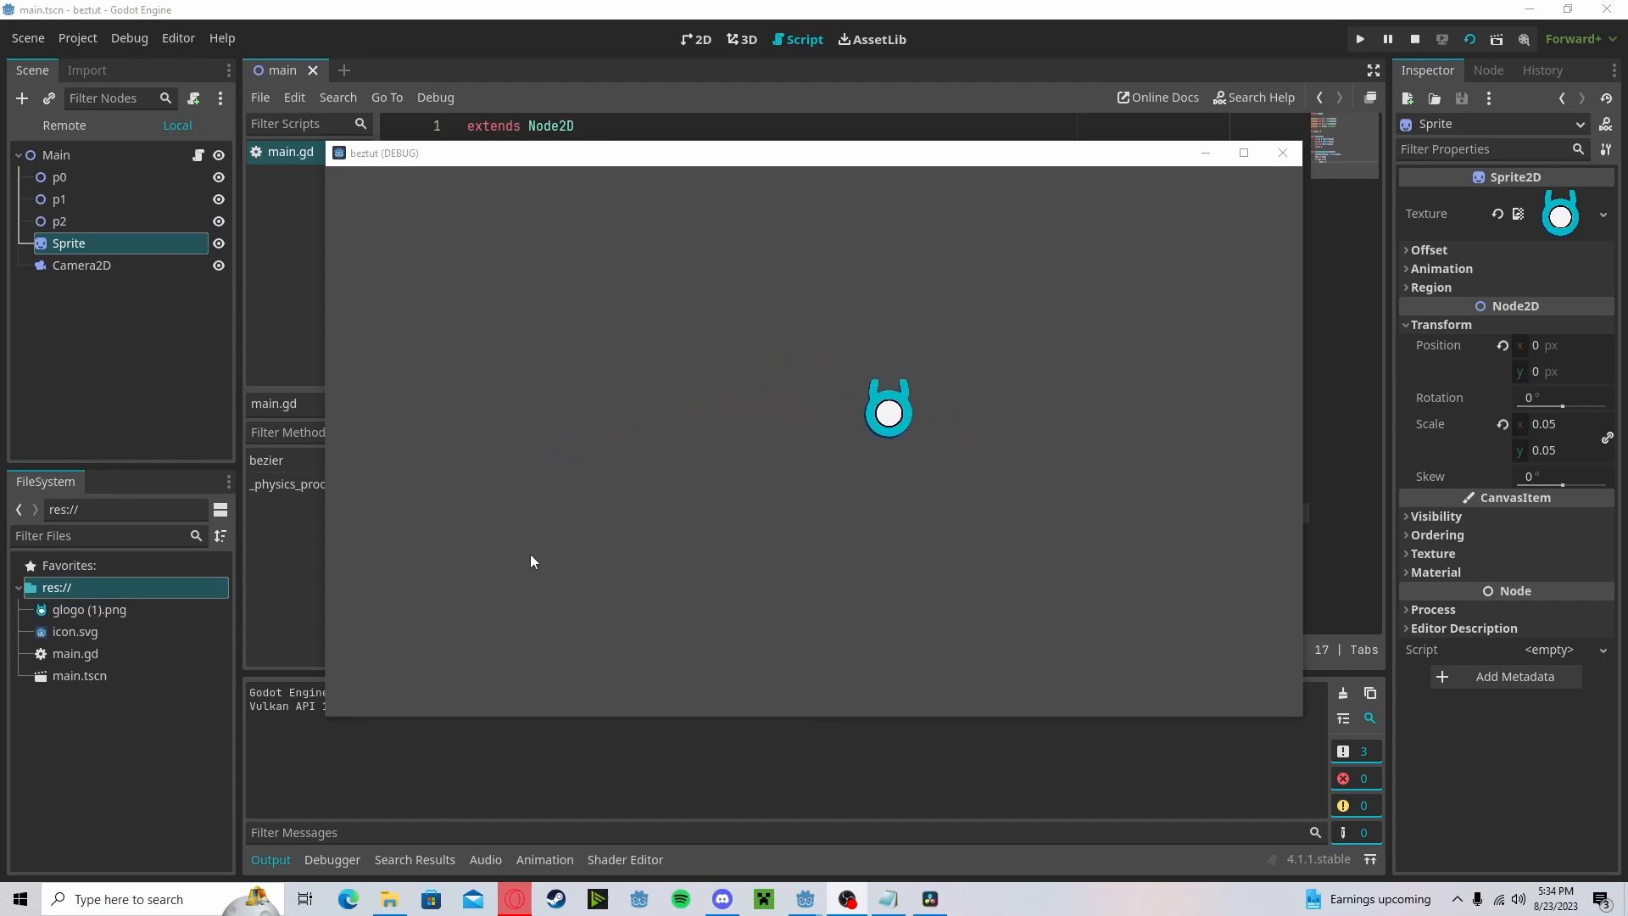
pyautogui.click(22, 98)
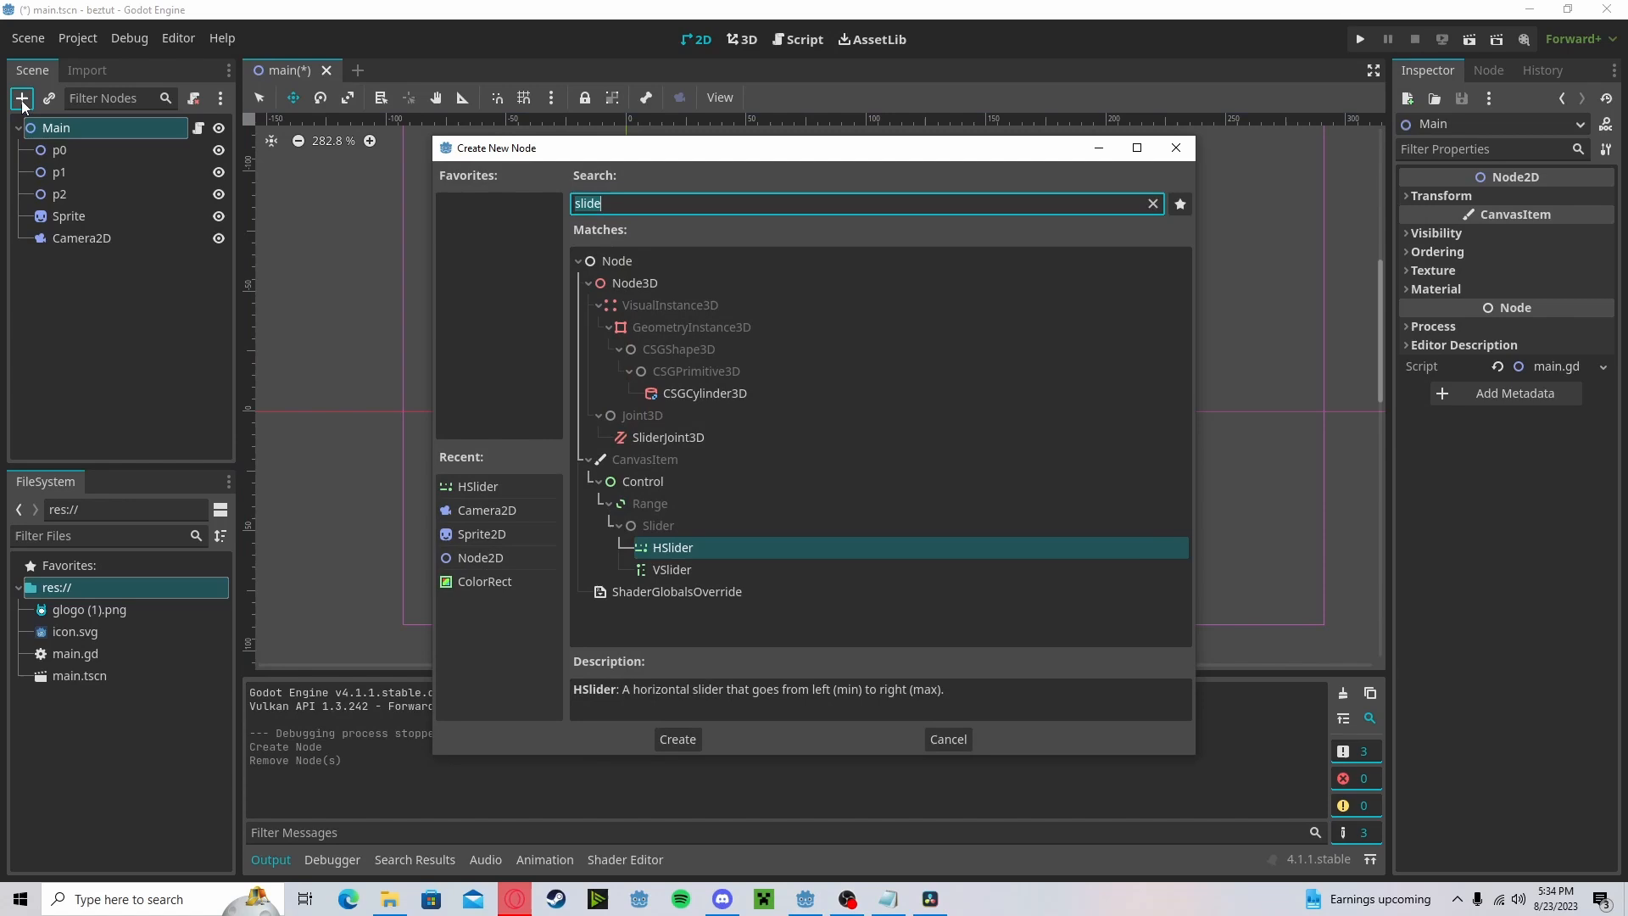
# Add an HSlider node below the sprite, then reopen Main's script
pyautogui.click(677, 739)
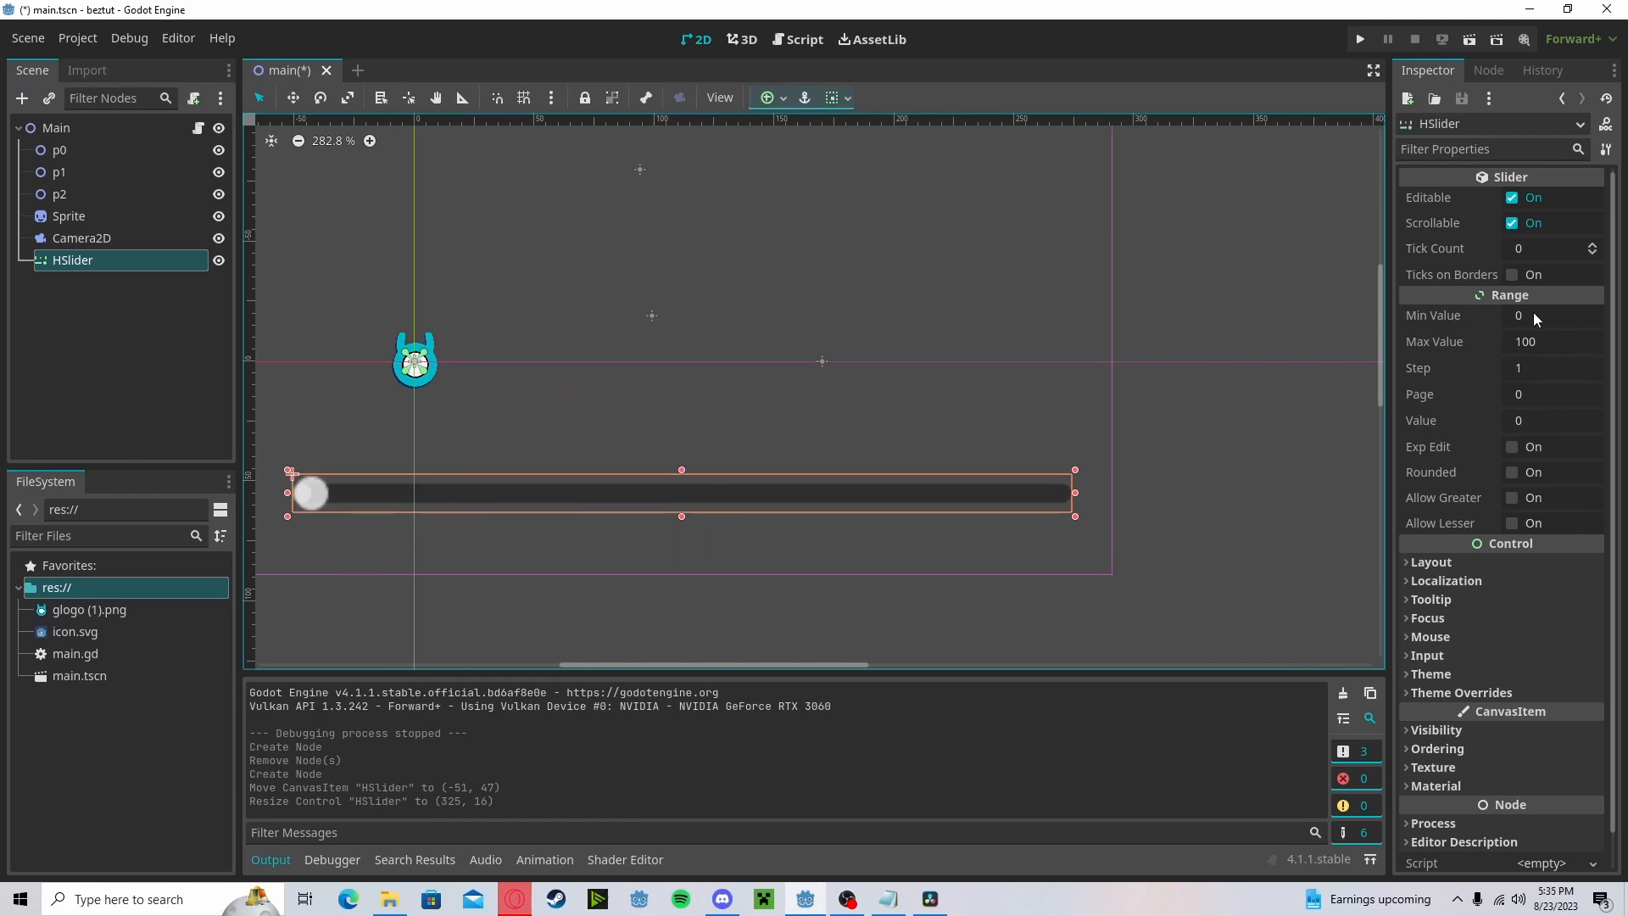
pyautogui.click(56, 126)
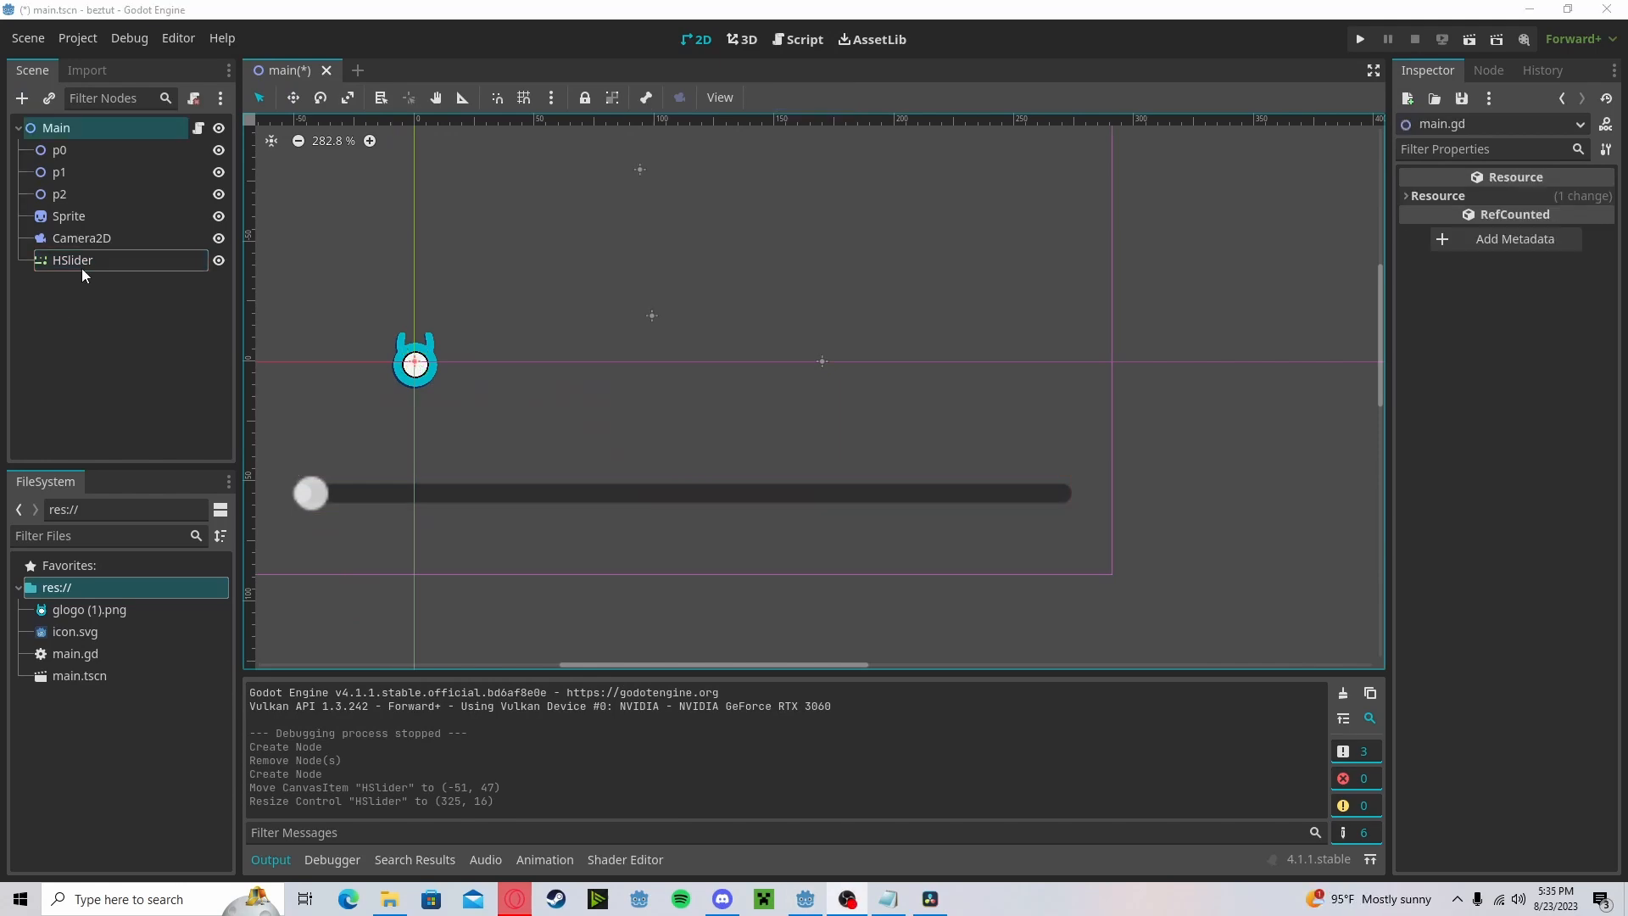
pyautogui.click(804, 40)
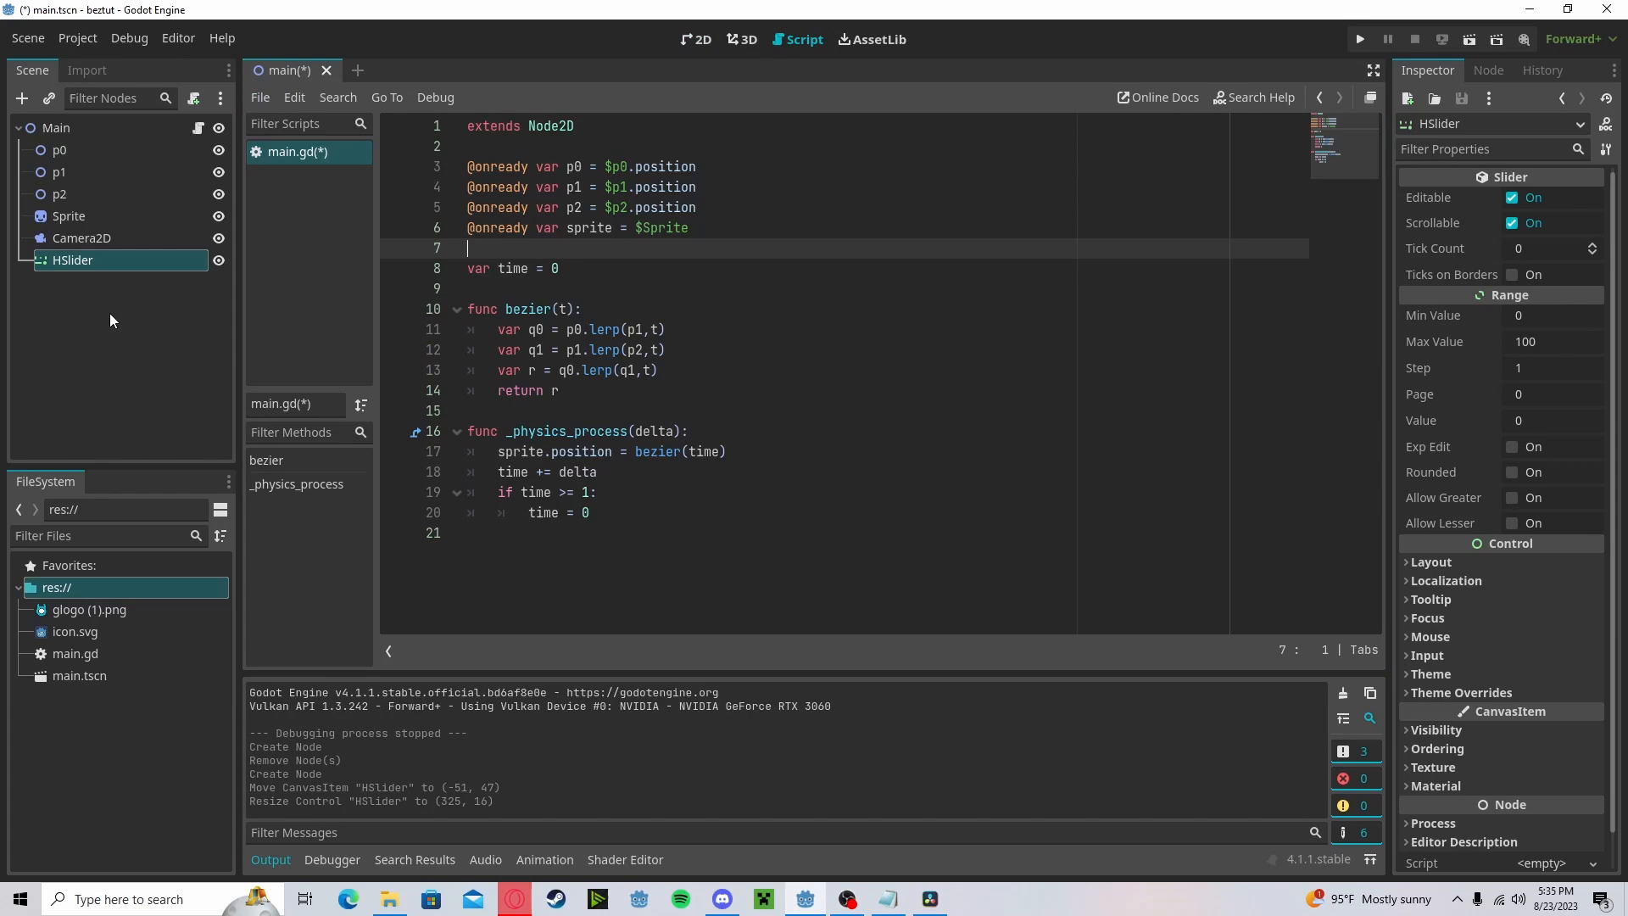
pyautogui.write('@onready var h_slider = $HSlider')
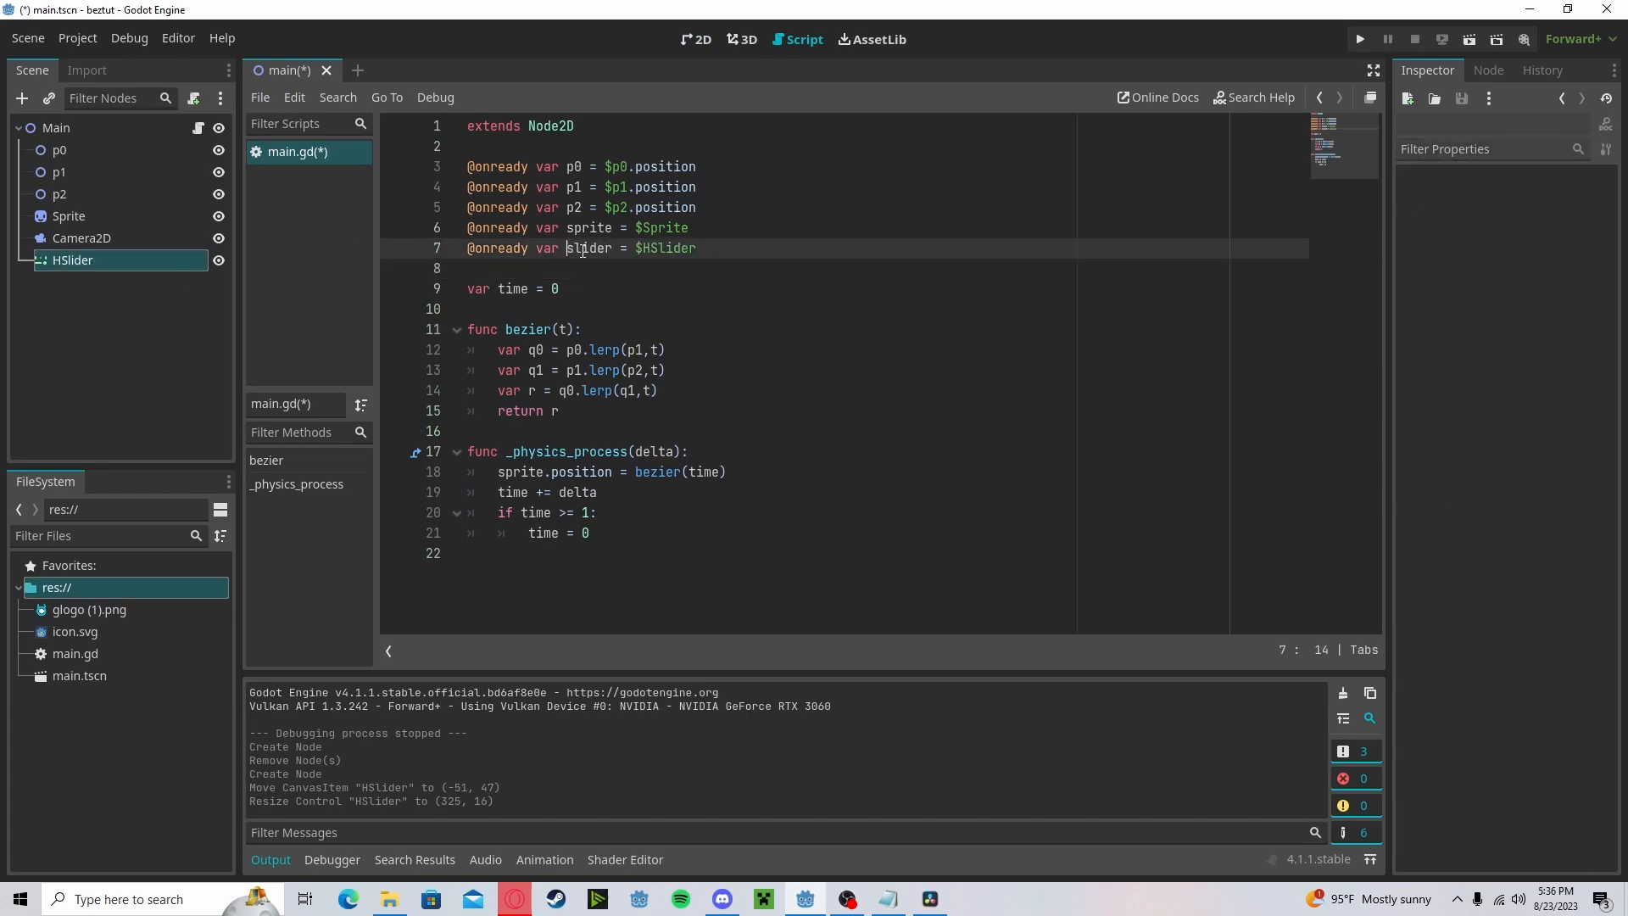
pyautogui.doubleClick(513, 492)
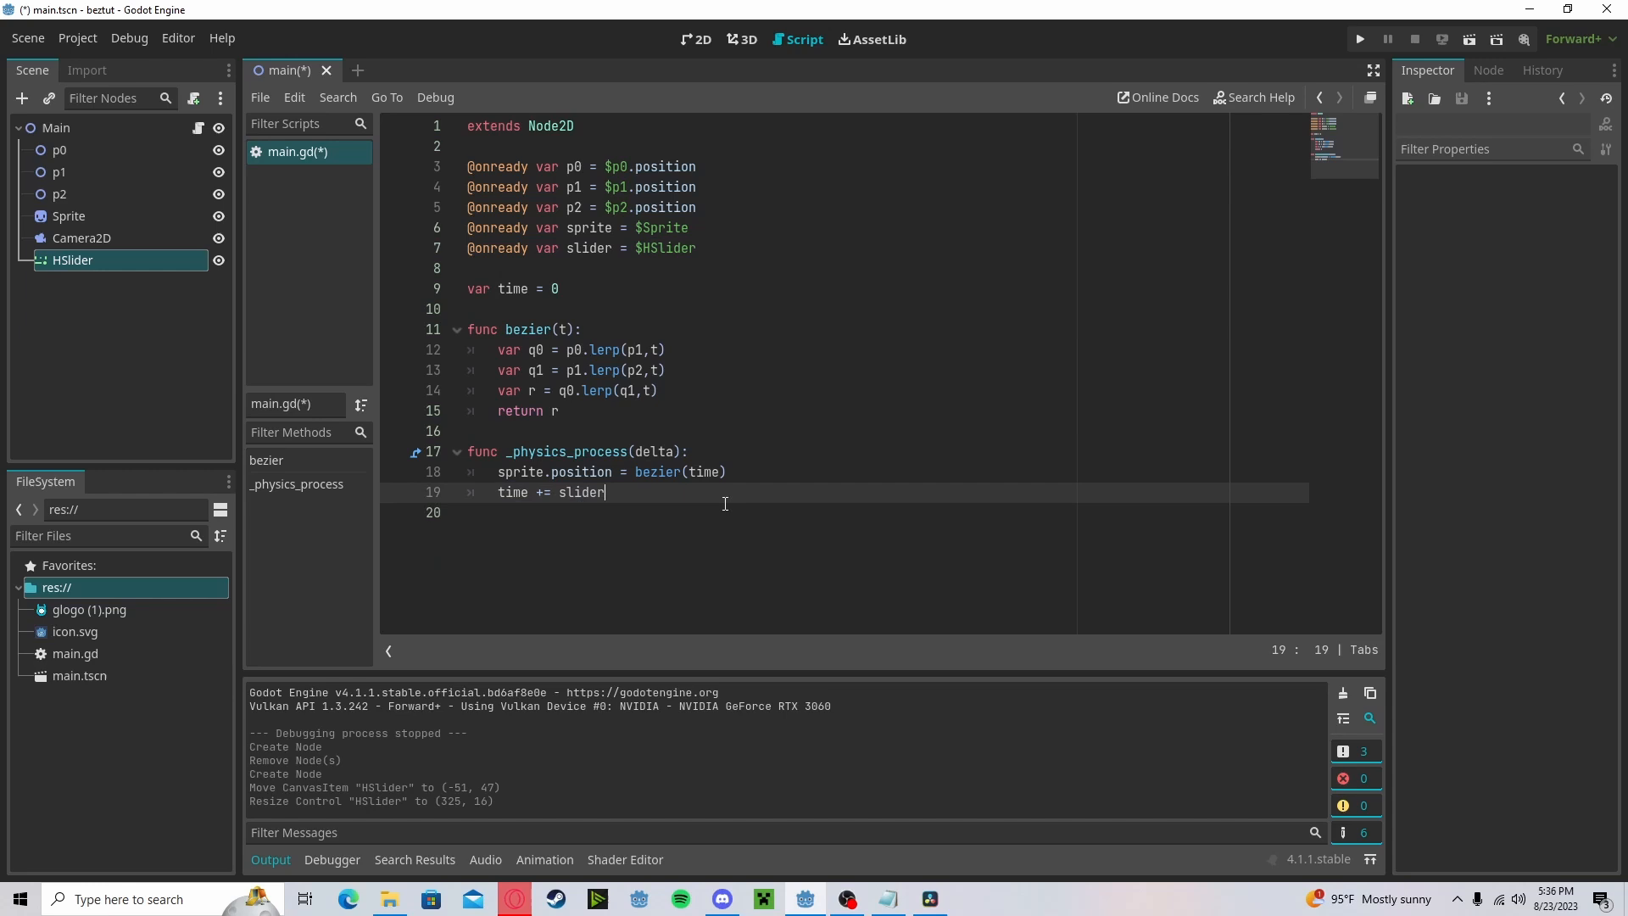
pyautogui.write('.value/100')
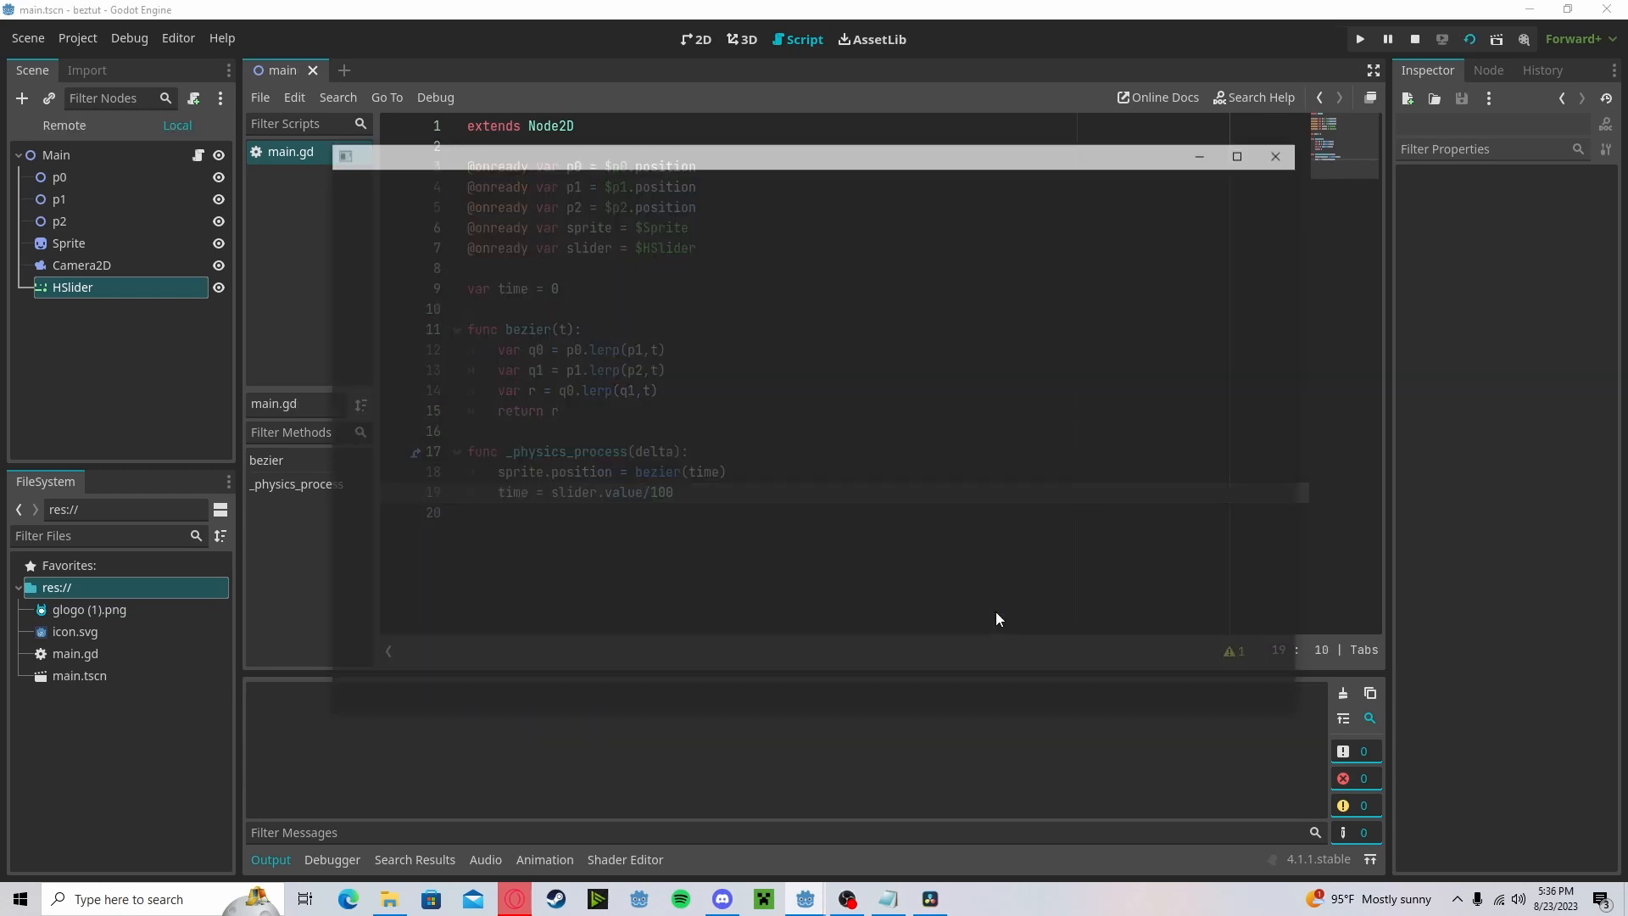
# Run the scene and drag the slider to move the sprite partway along the curve
pyautogui.click(1359, 38)
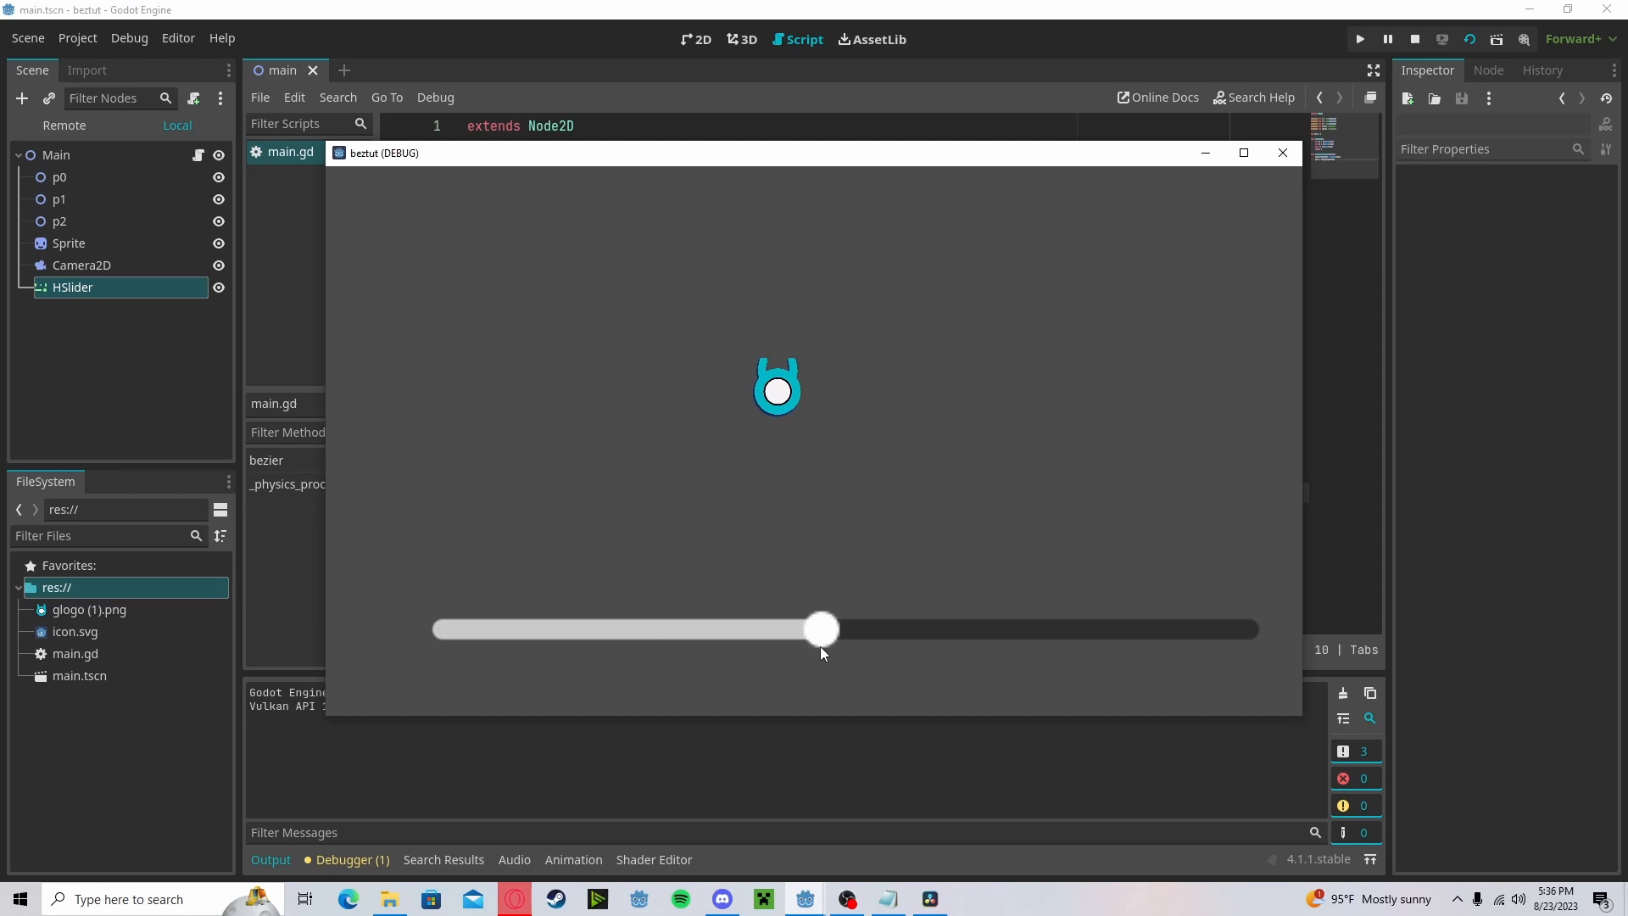
pyautogui.moveTo(820, 628); pyautogui.dragTo(1236, 628)
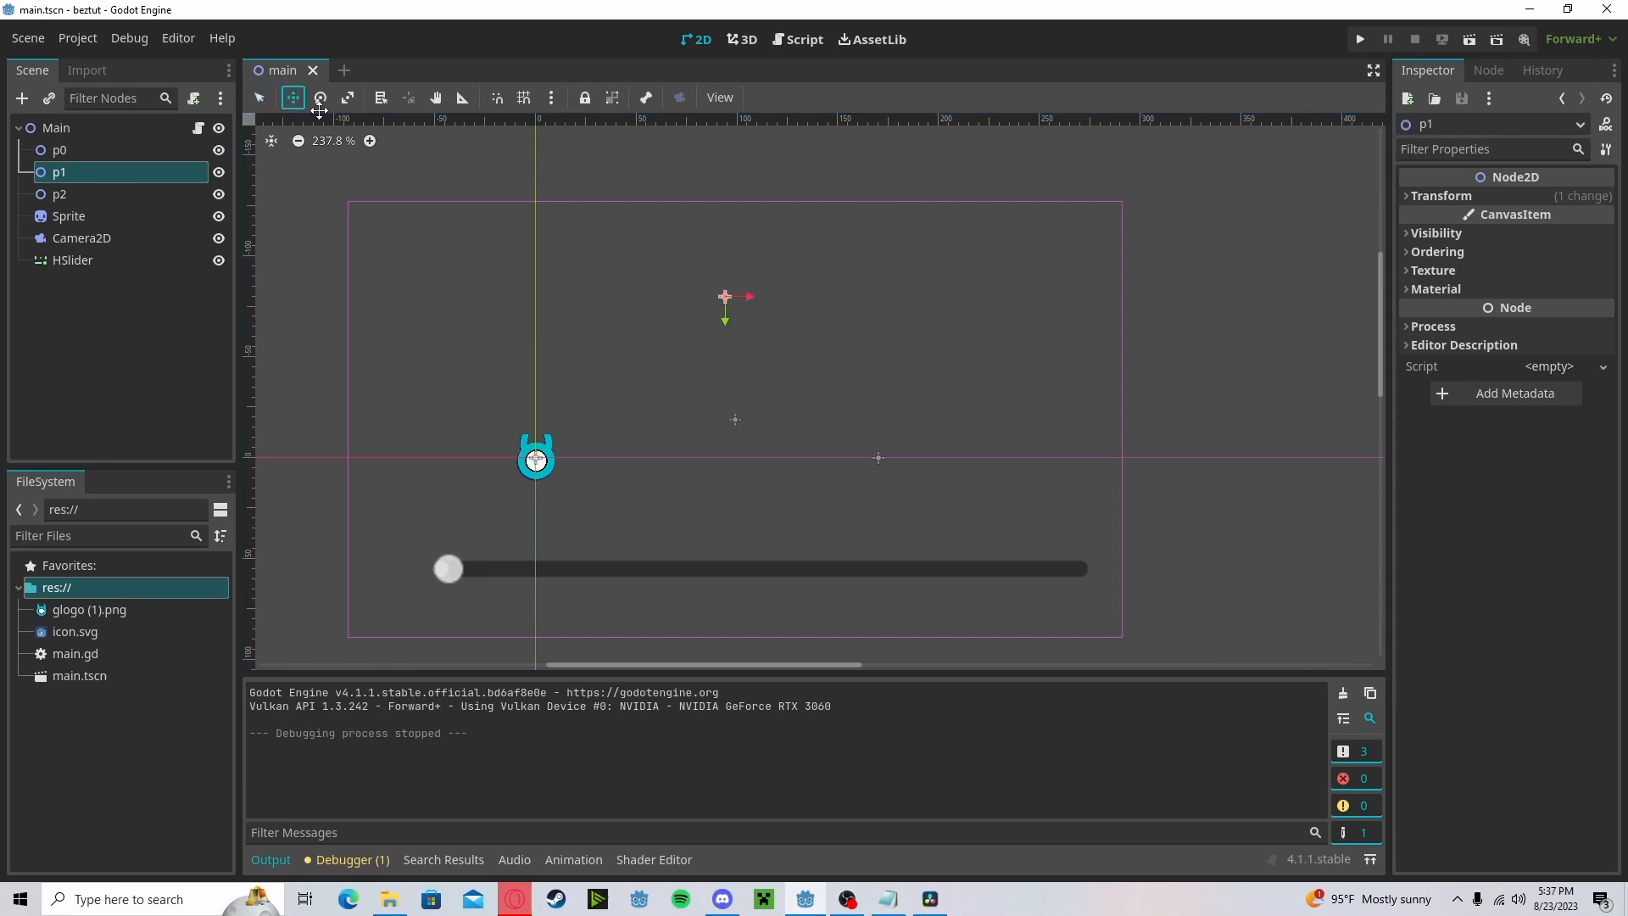
# Raise control point p1, then slide the sprite to the curve's end and back to mid-curve
pyautogui.moveTo(725, 296); pyautogui.dragTo(725, 153)
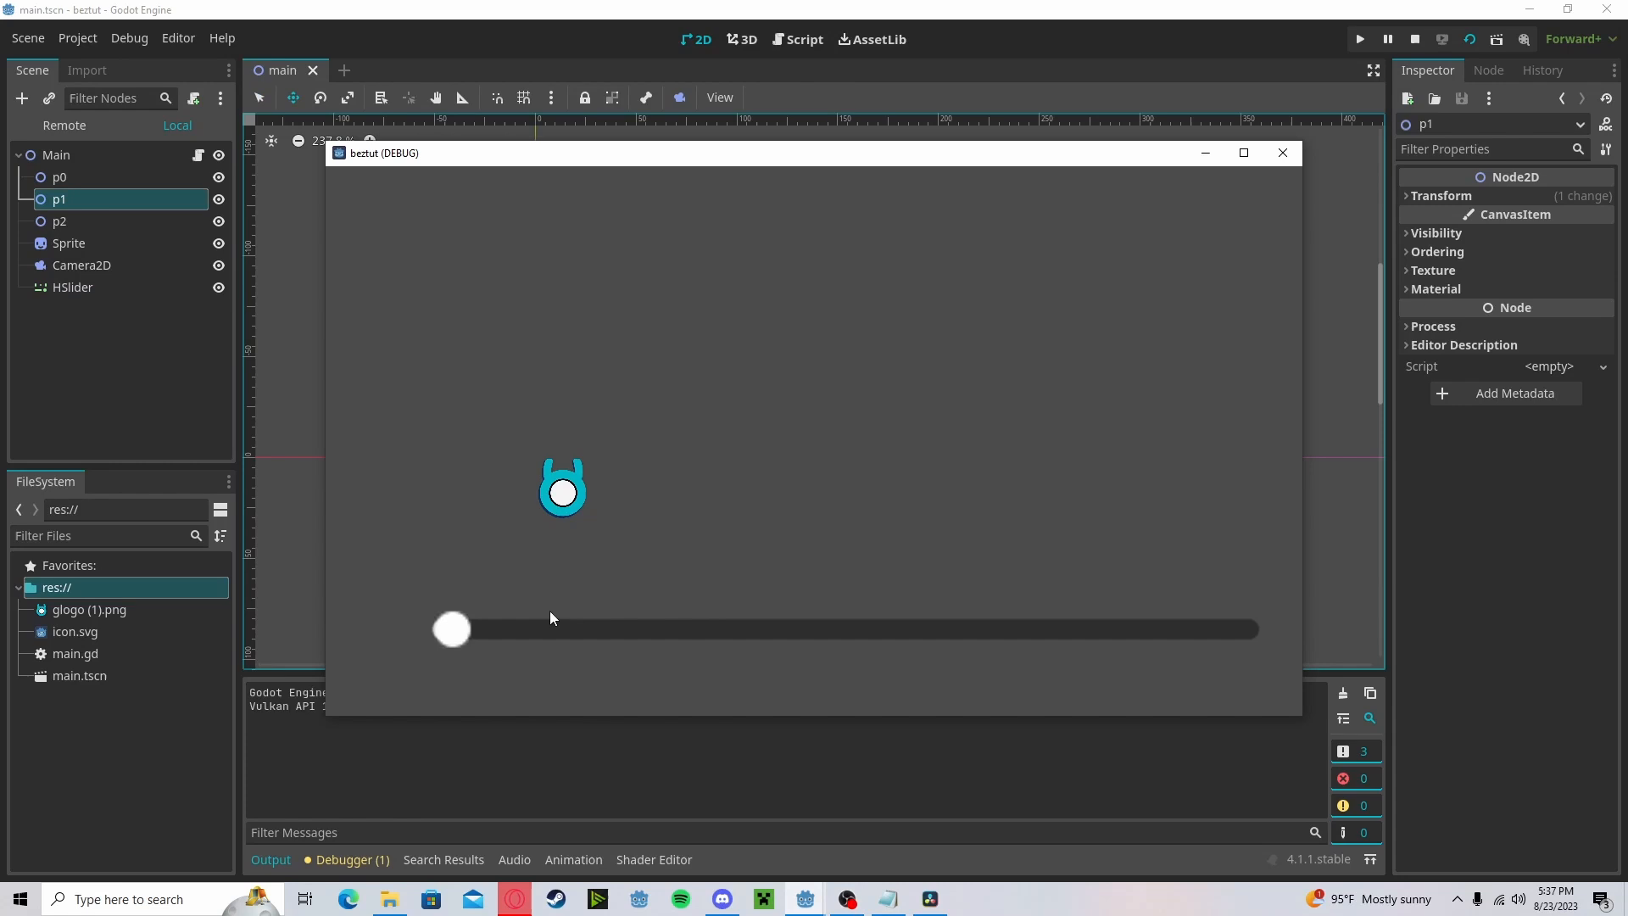
pyautogui.moveTo(452, 631); pyautogui.dragTo(1213, 629)
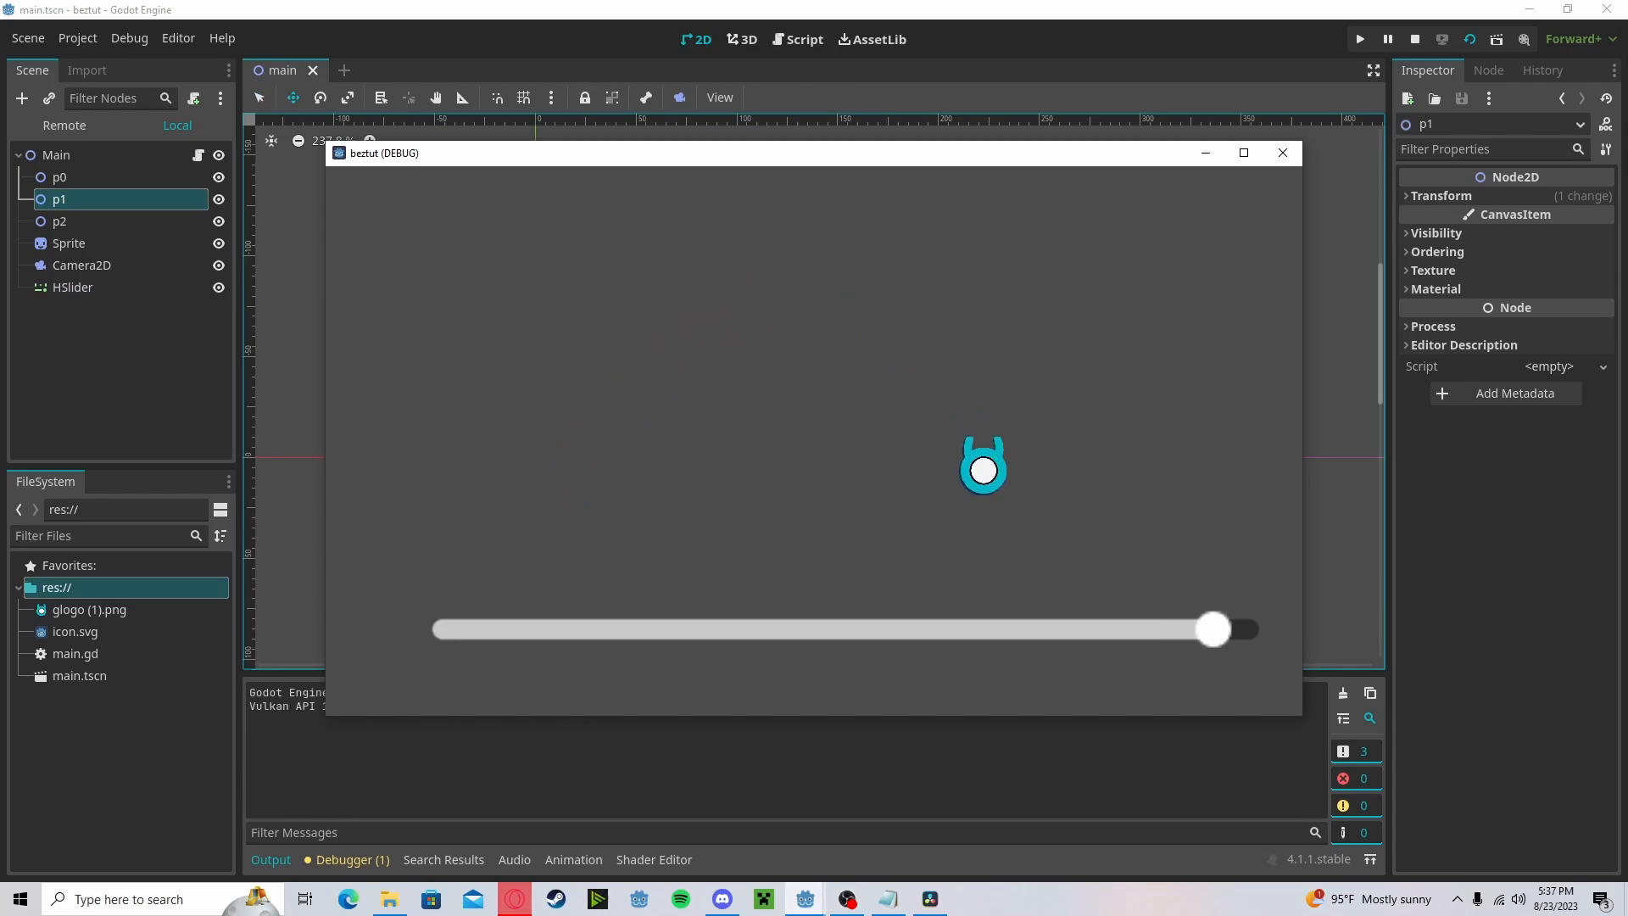
pyautogui.moveTo(1212, 629); pyautogui.dragTo(914, 629)
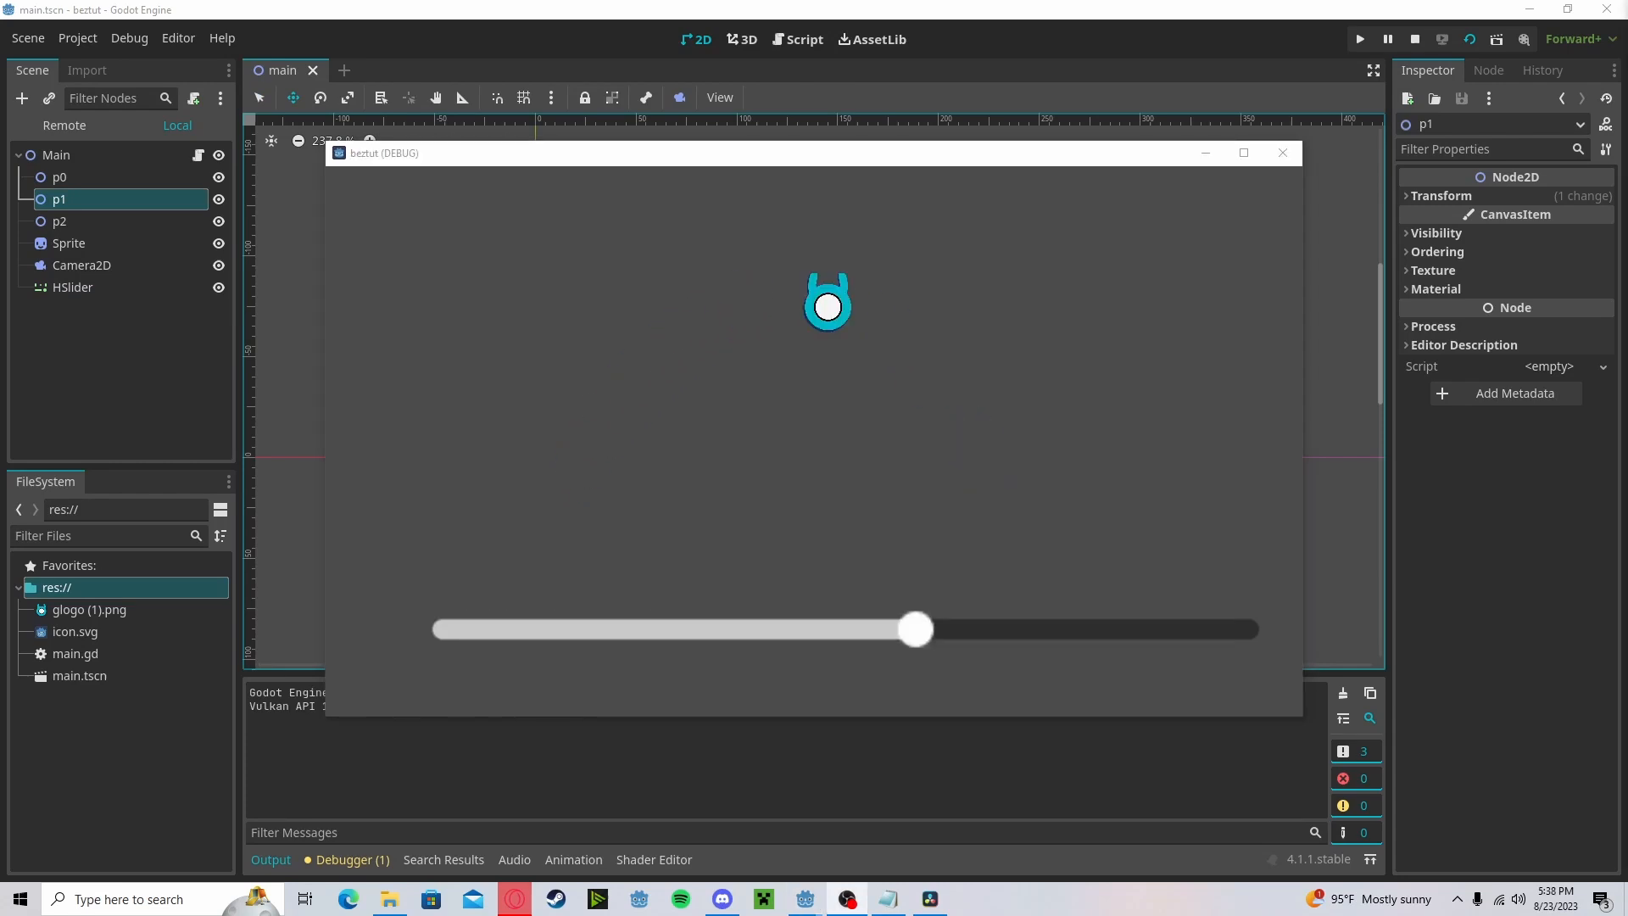